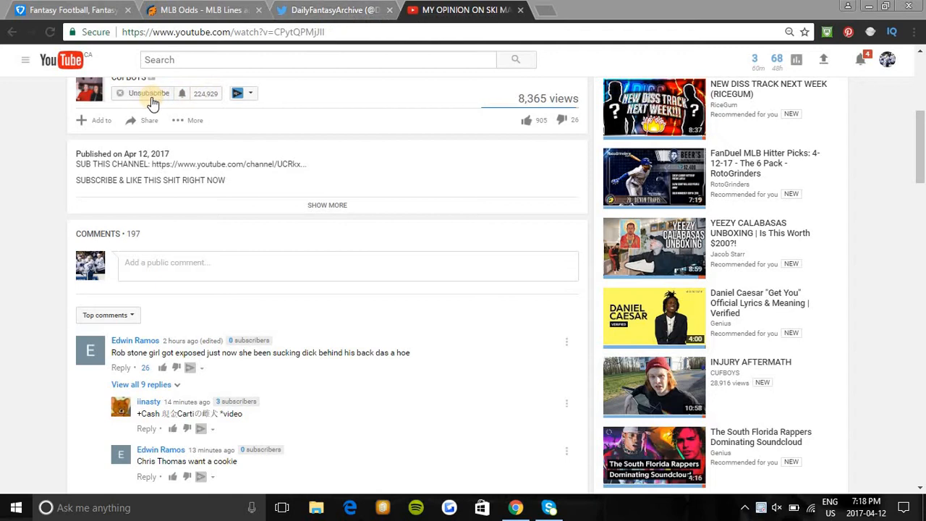
pyautogui.moveTo(188, 105)
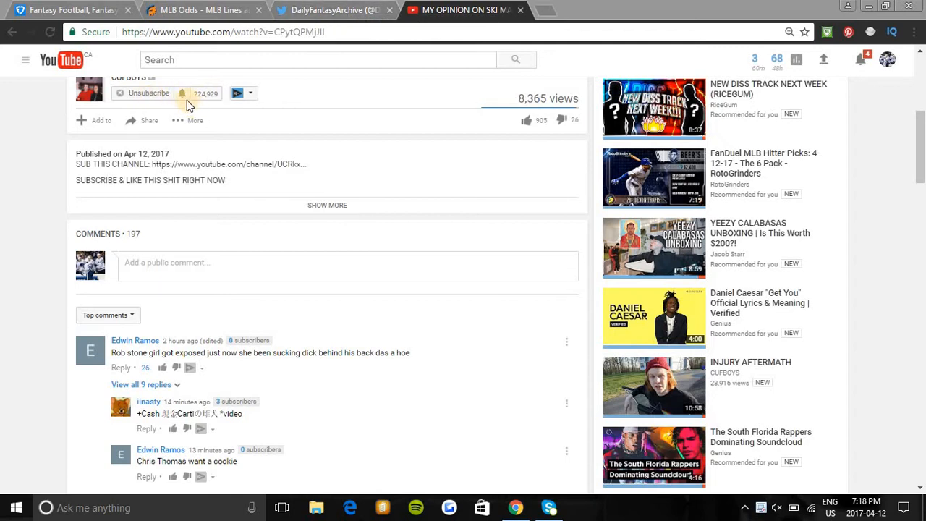
# On the DailyFantasyArchive profile, view the free MLB early slate lineup image full-size
pyautogui.click(144, 93)
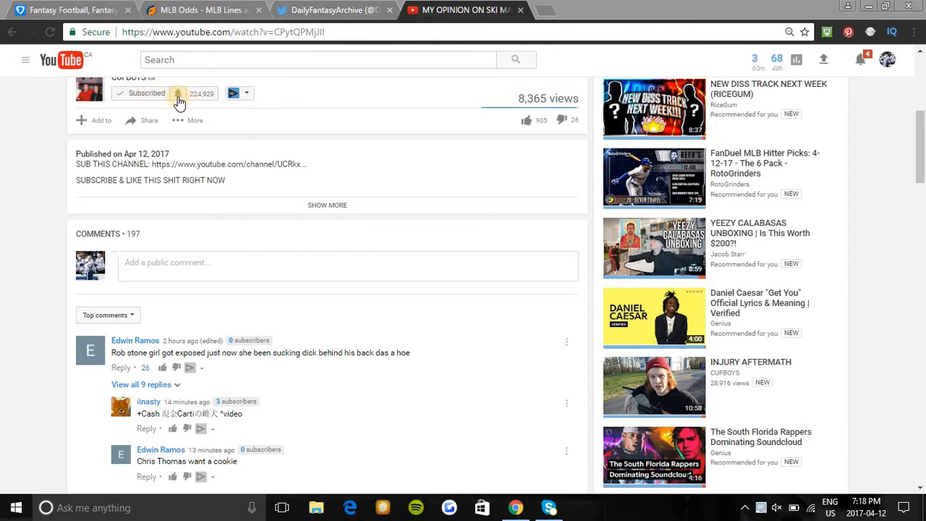
pyautogui.moveTo(524, 125)
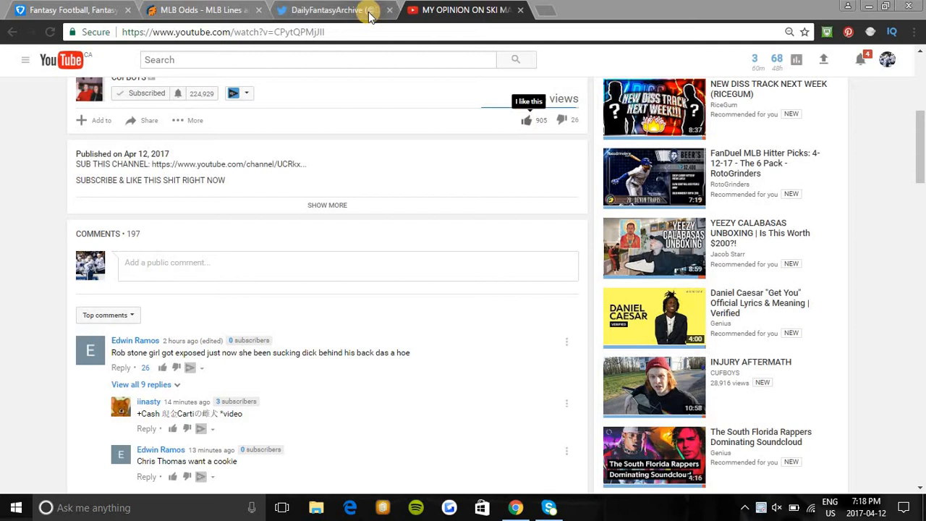
pyautogui.moveTo(350, 16)
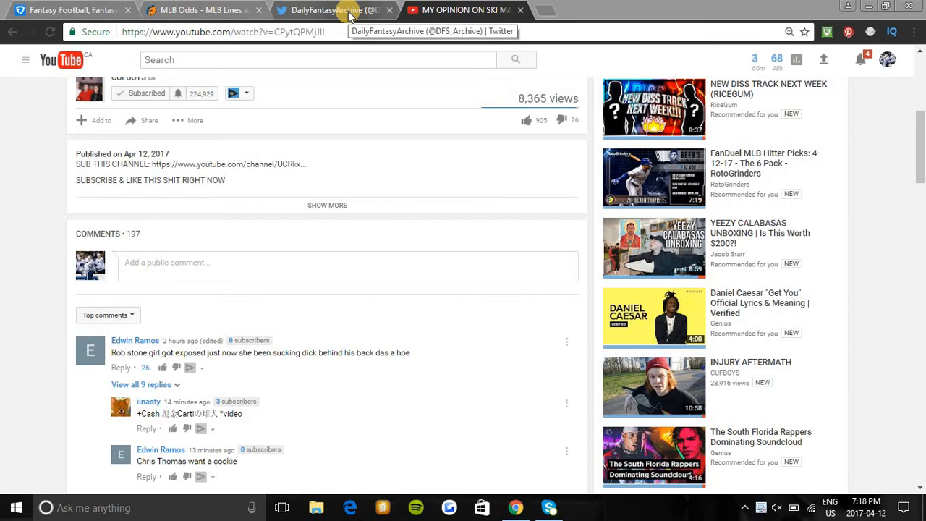
pyautogui.click(341, 11)
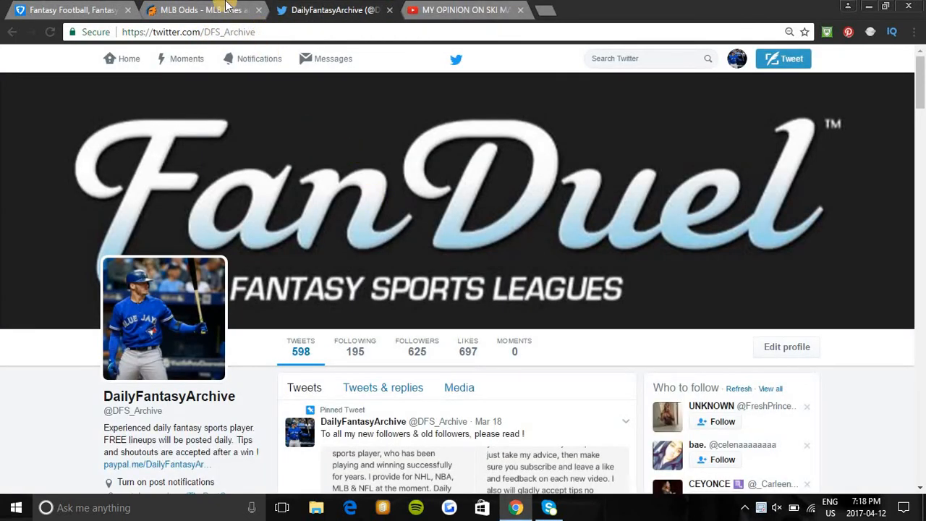
pyautogui.moveTo(202, 9)
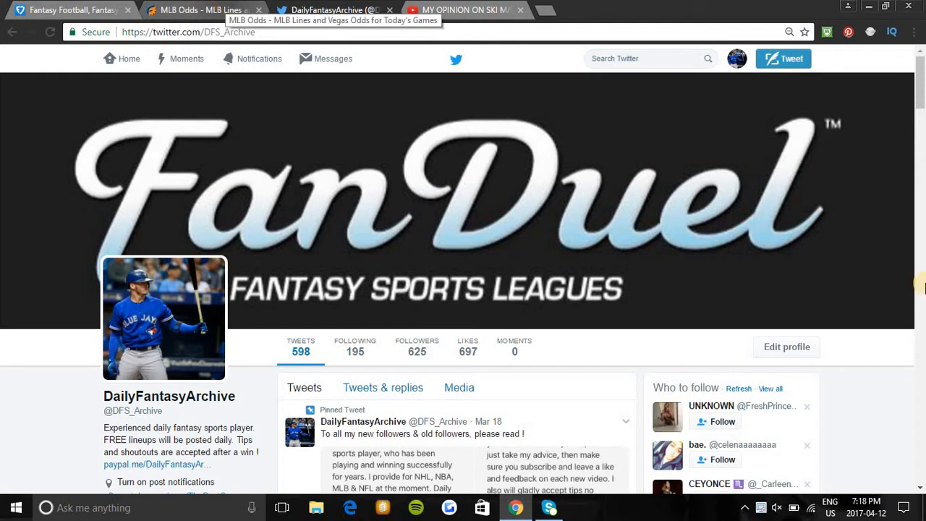
pyautogui.scroll(-3)
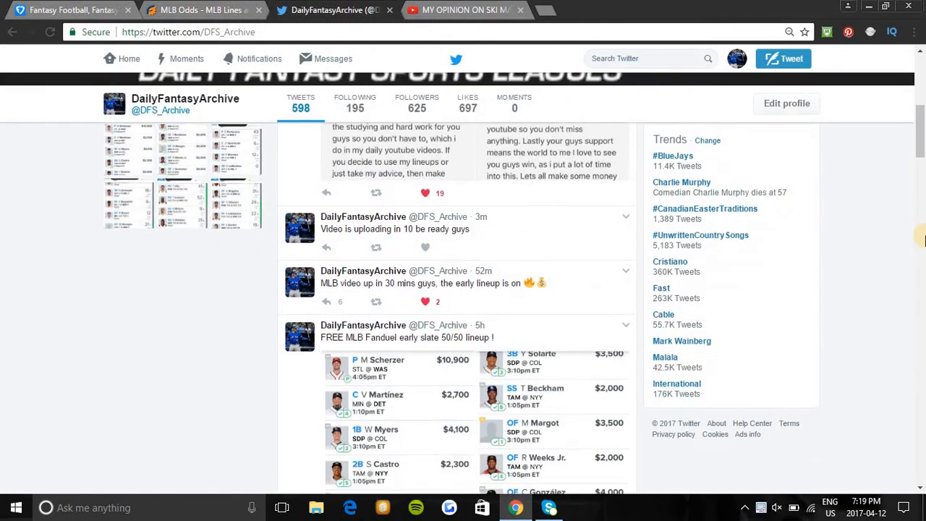
pyautogui.scroll(-3)
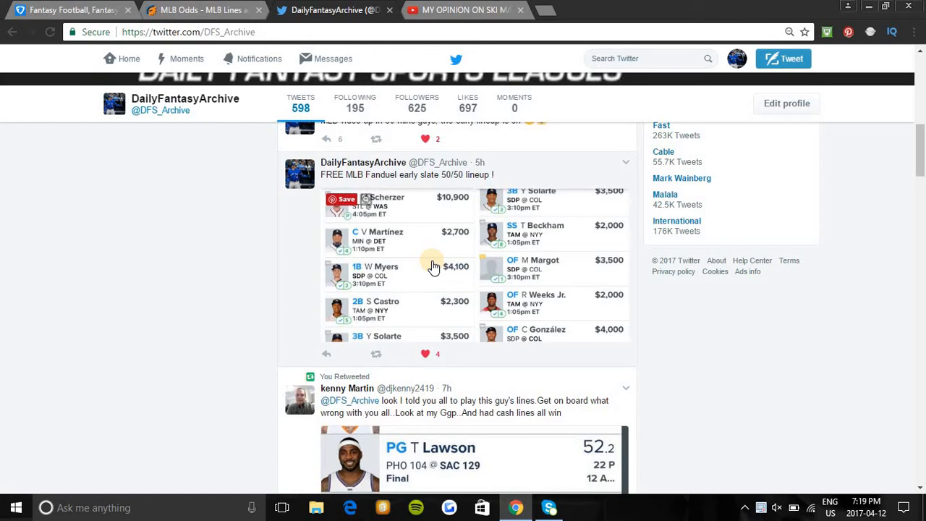
pyautogui.click(432, 266)
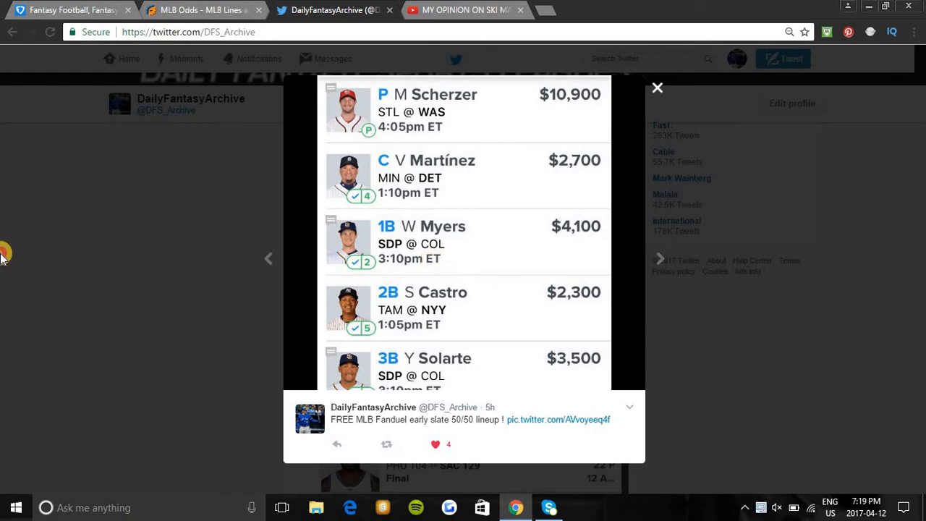
pyautogui.click(657, 87)
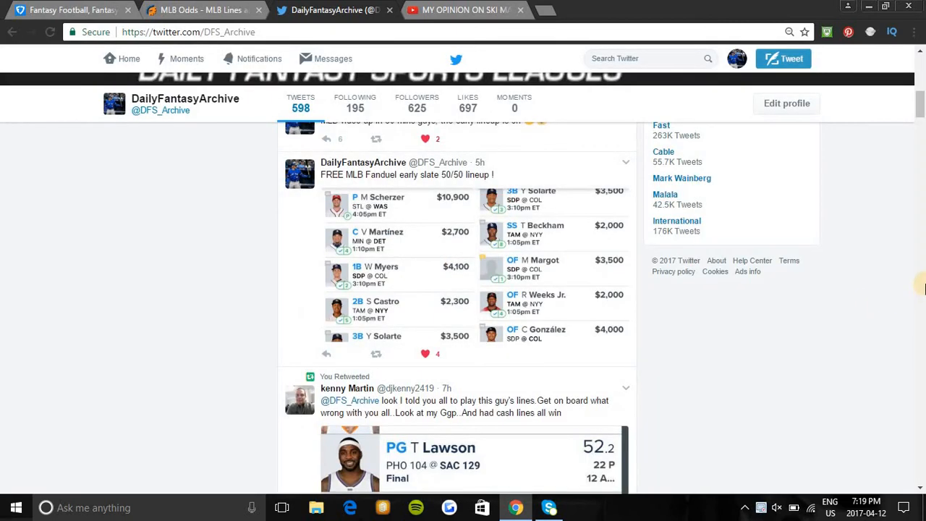
# Scroll further and view the MLB lineup scores screenshot full-size, then close it
pyautogui.scroll(-3)
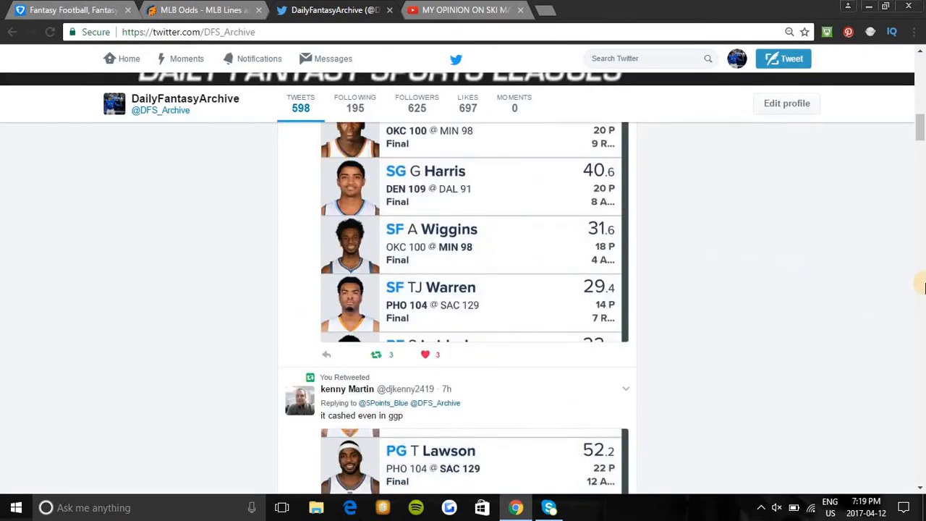
pyautogui.scroll(-3)
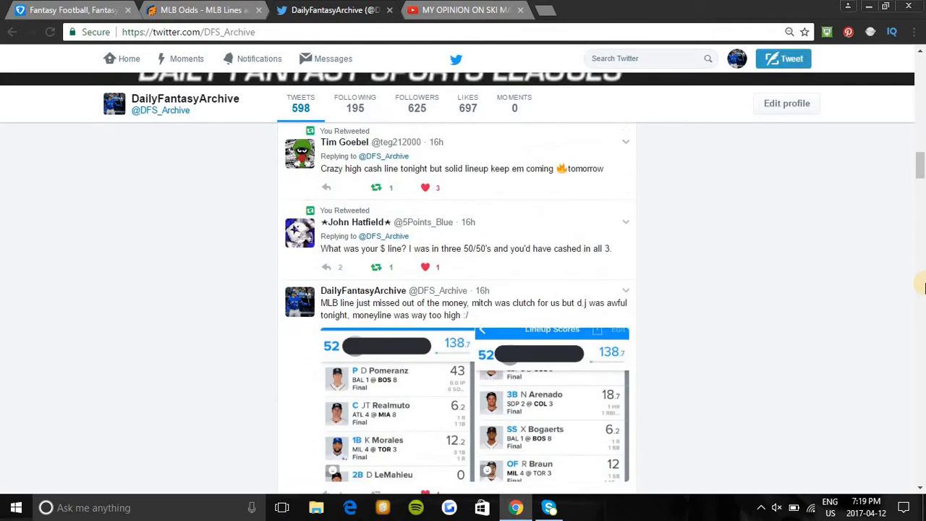
pyautogui.scroll(-3)
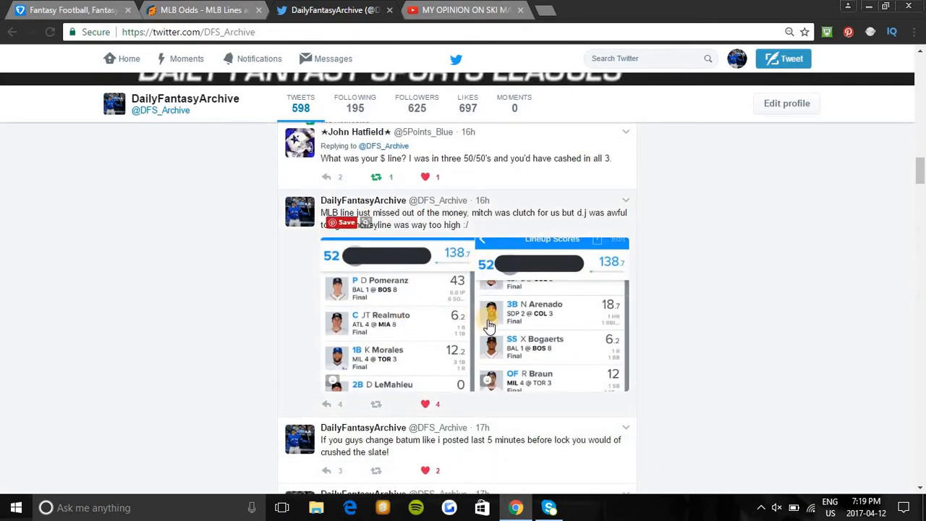
pyautogui.click(491, 324)
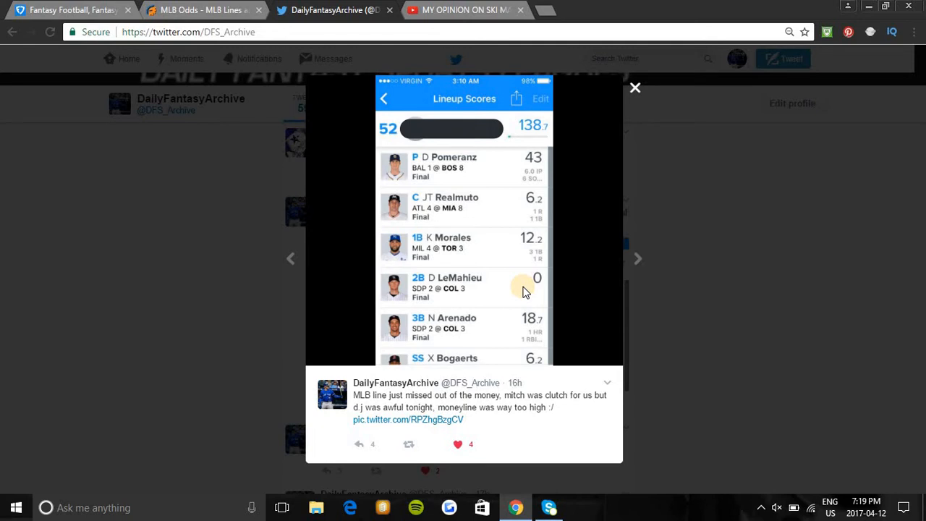
pyautogui.scroll(-3)
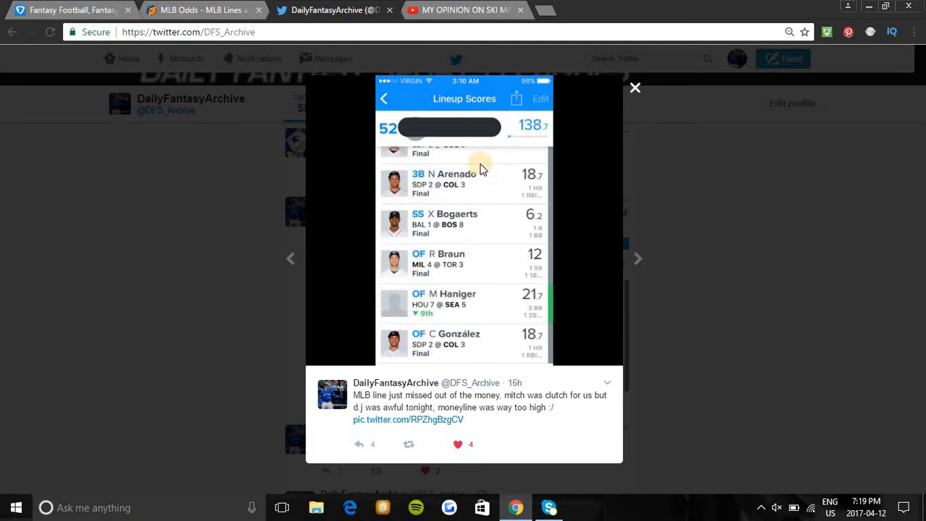
pyautogui.moveTo(510, 197)
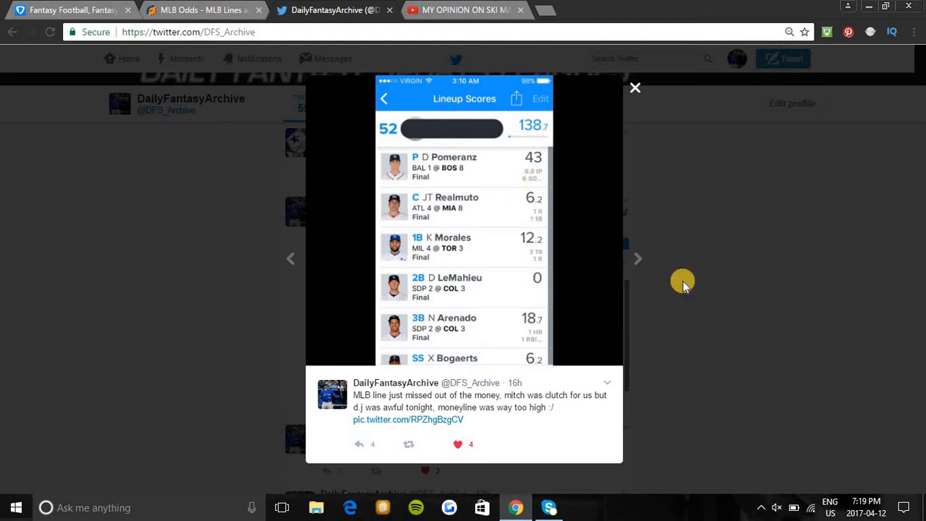
pyautogui.click(636, 87)
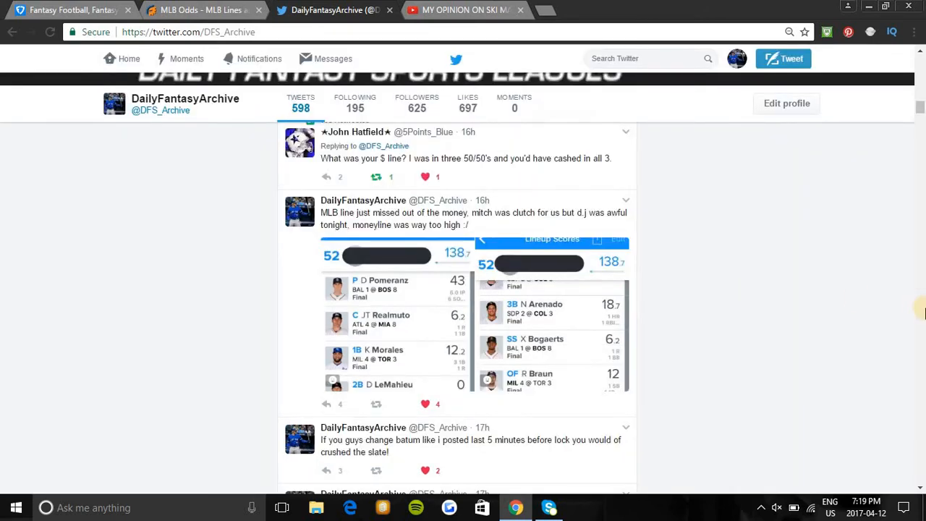
pyautogui.moveTo(886, 222)
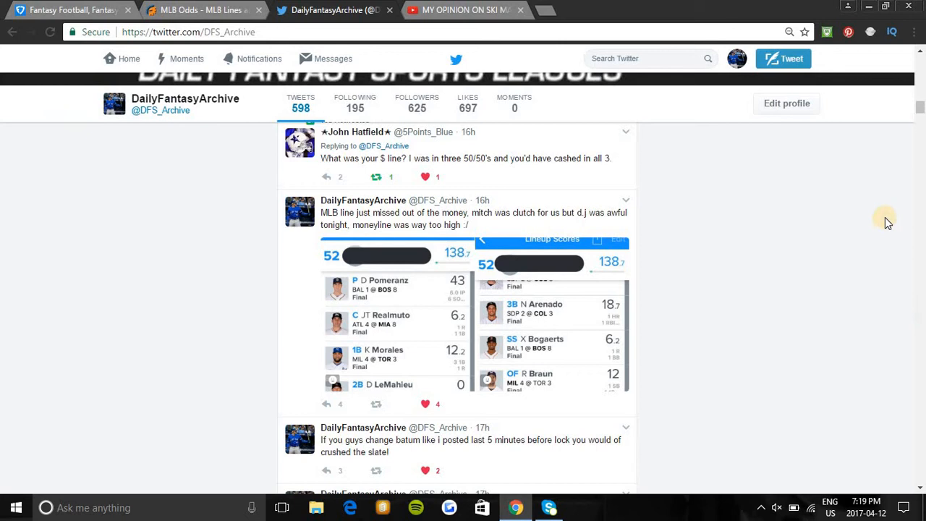
# View and close the NBA FanDuel 50/50 lineup and a retweeted lineup-score screenshot
pyautogui.scroll(-3)
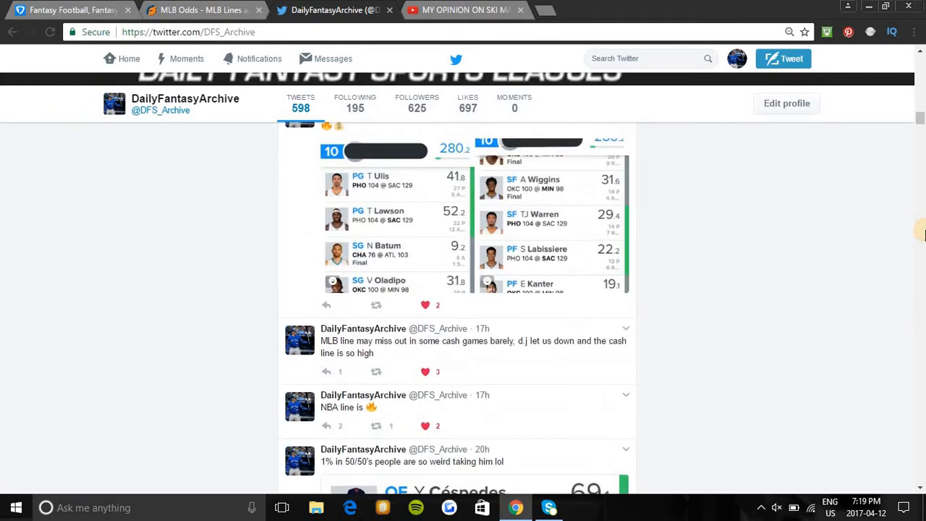
pyautogui.scroll(-3)
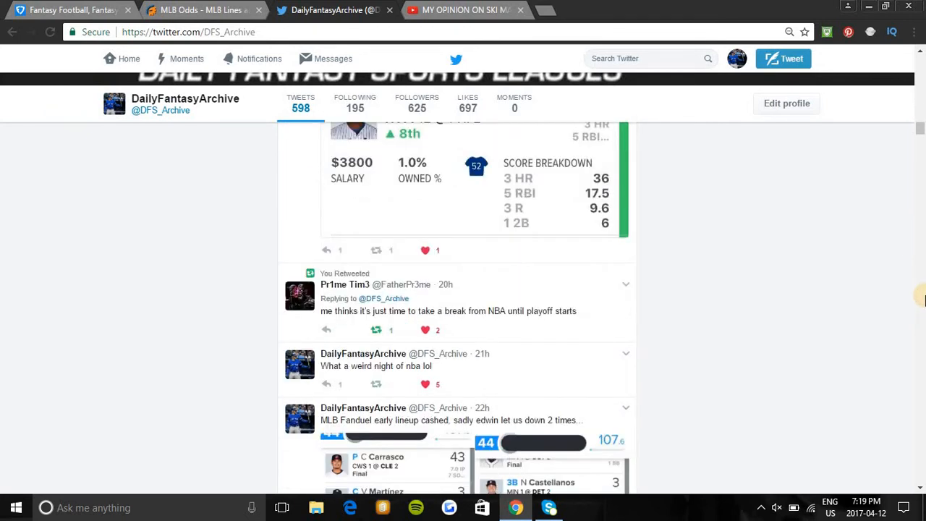
pyautogui.scroll(-3)
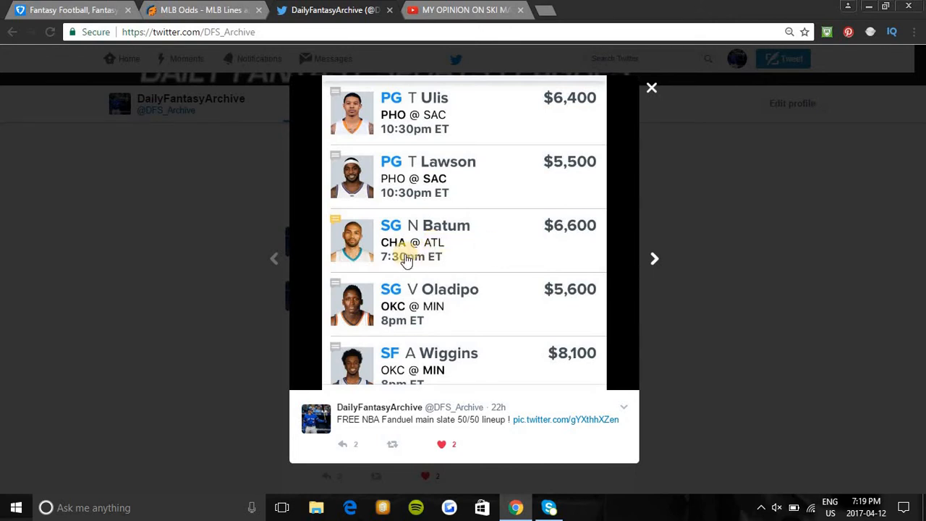
pyautogui.moveTo(454, 256)
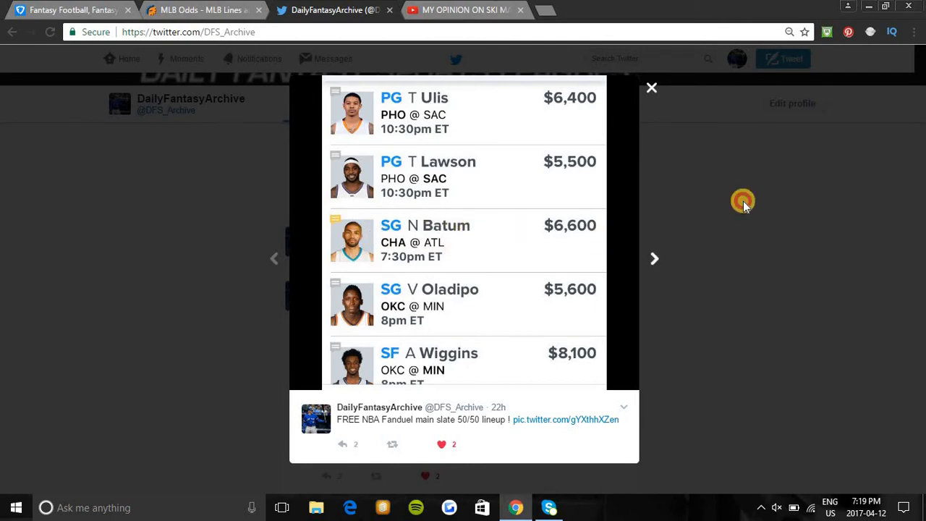
pyautogui.click(651, 88)
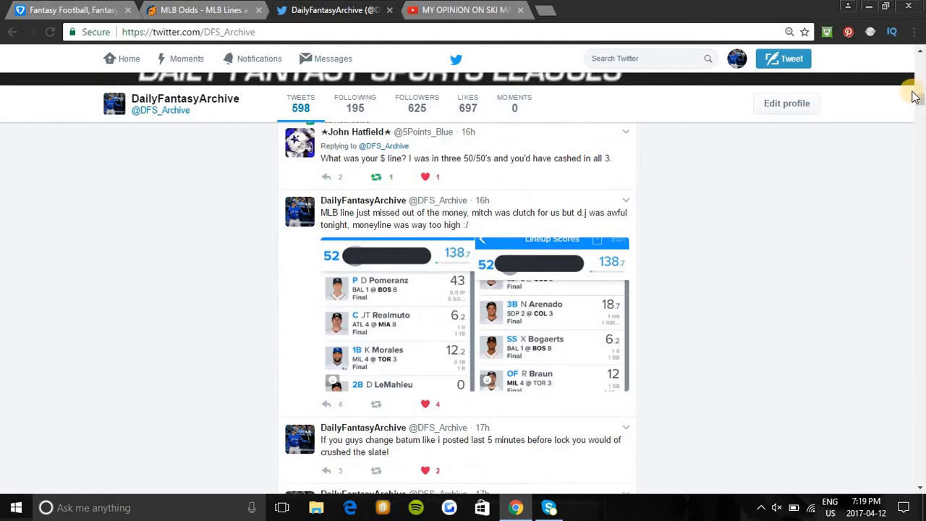
pyautogui.scroll(-3)
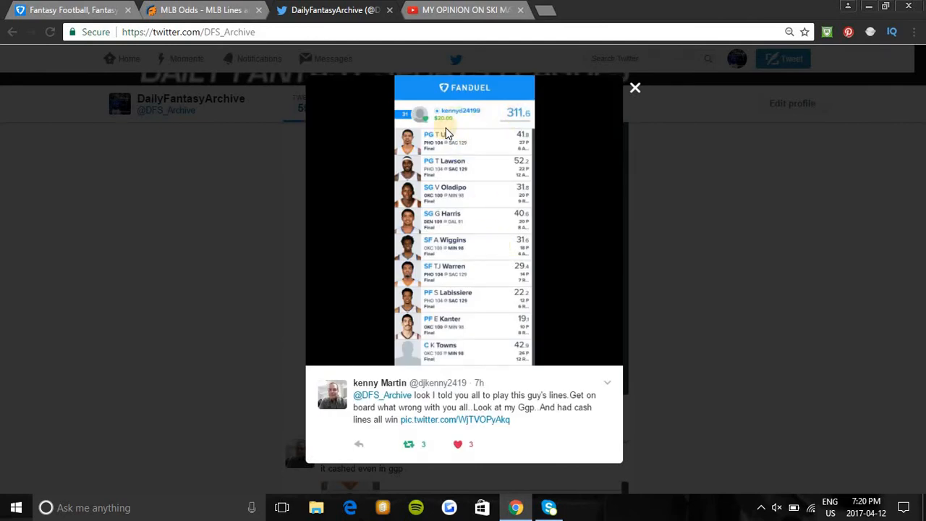
pyautogui.moveTo(454, 158)
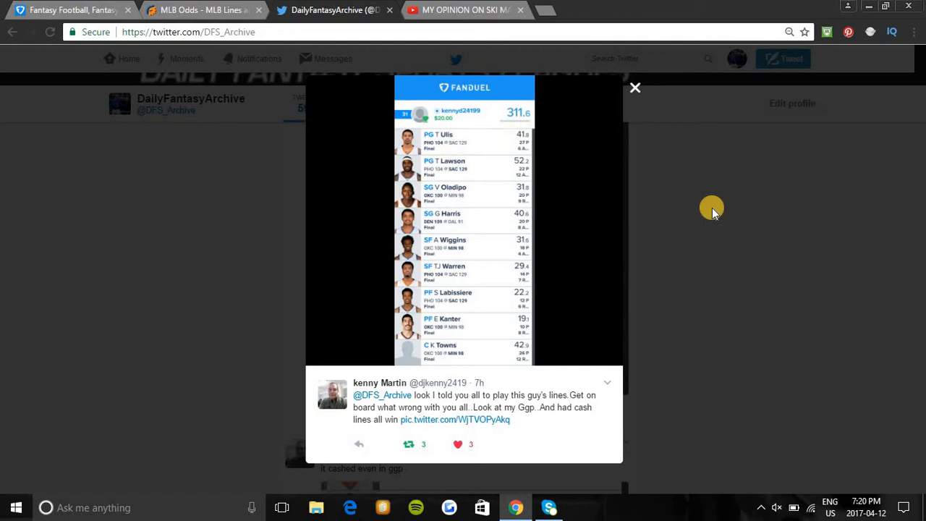
pyautogui.click(635, 88)
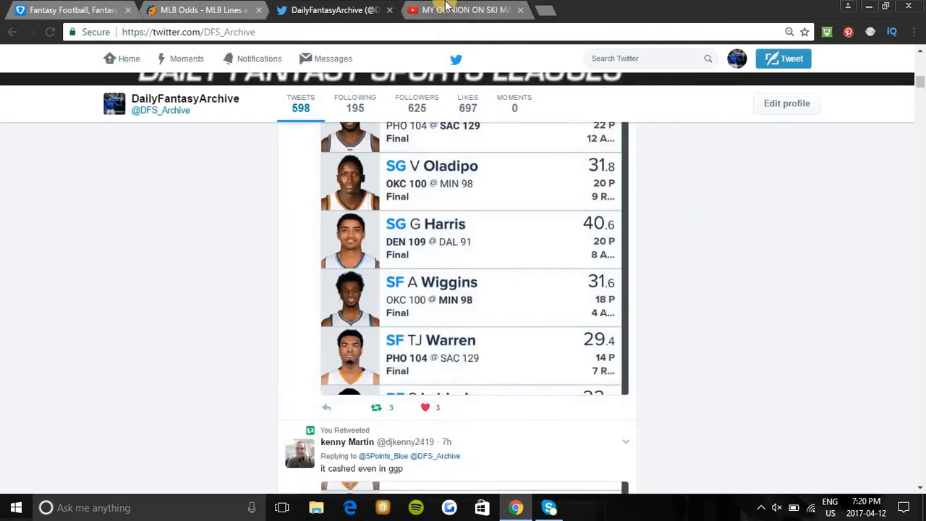
# Check the RotoGrinders MLB odds and projected runs, then return to the FanDuel lineup editor
pyautogui.click(195, 10)
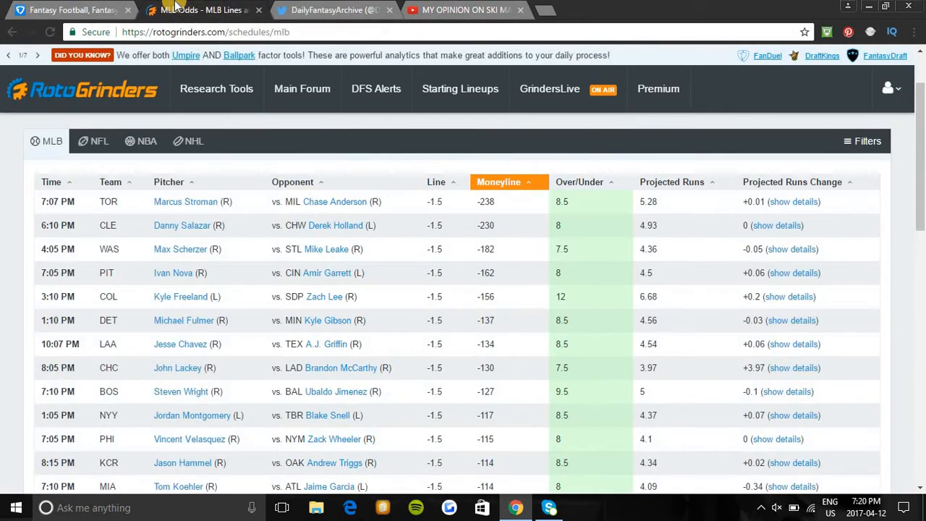
pyautogui.click(203, 12)
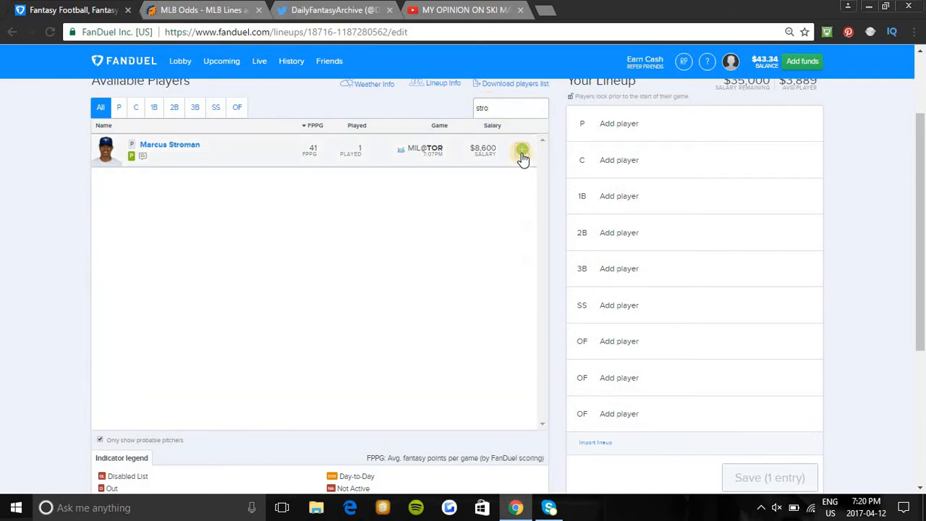
# Add Marcus Stroman as pitcher, leaving $26,400 in salary
pyautogui.click(520, 149)
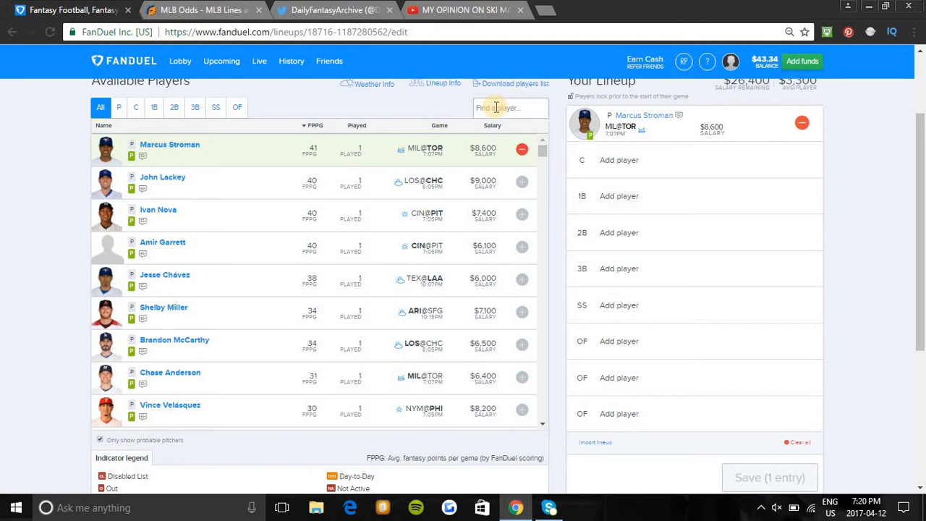
# Search 'mart' and add Russell Martin as catcher, leaving $23,900
pyautogui.write('m')
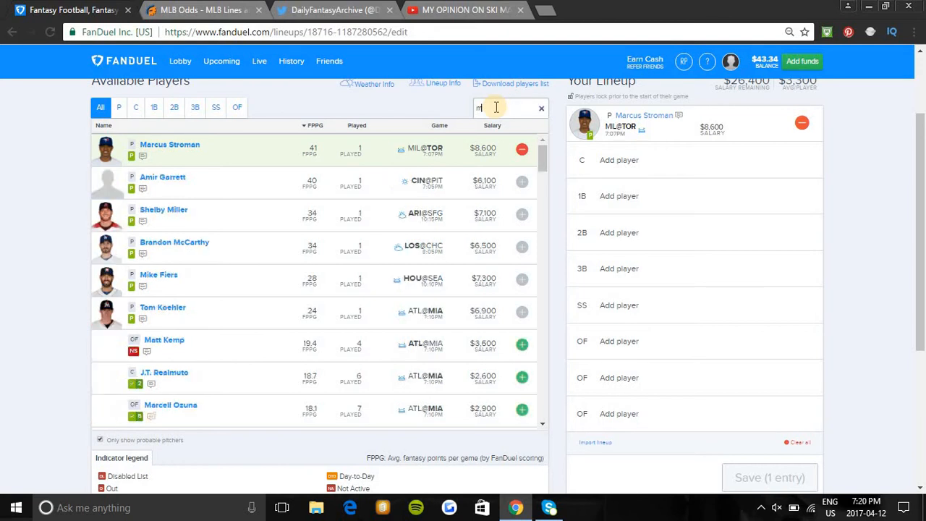
pyautogui.write('at')
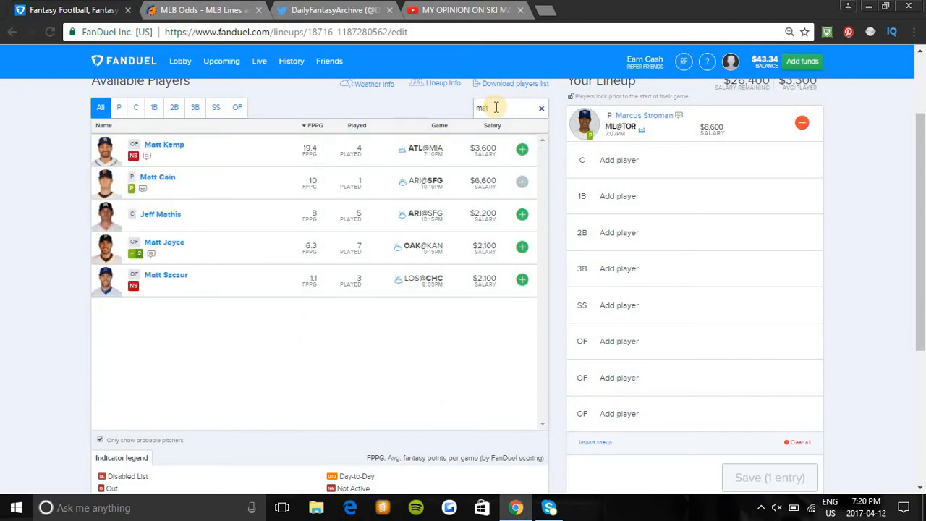
pyautogui.write('mart')
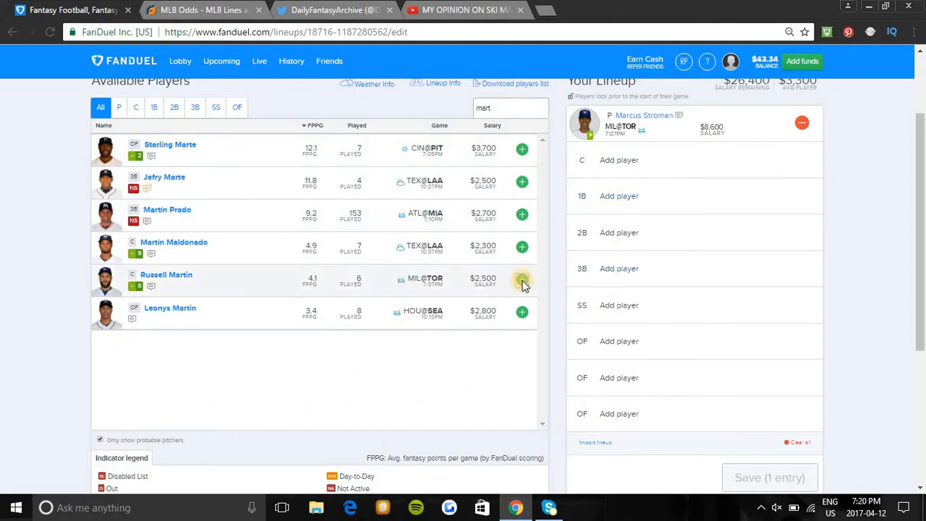
pyautogui.click(522, 280)
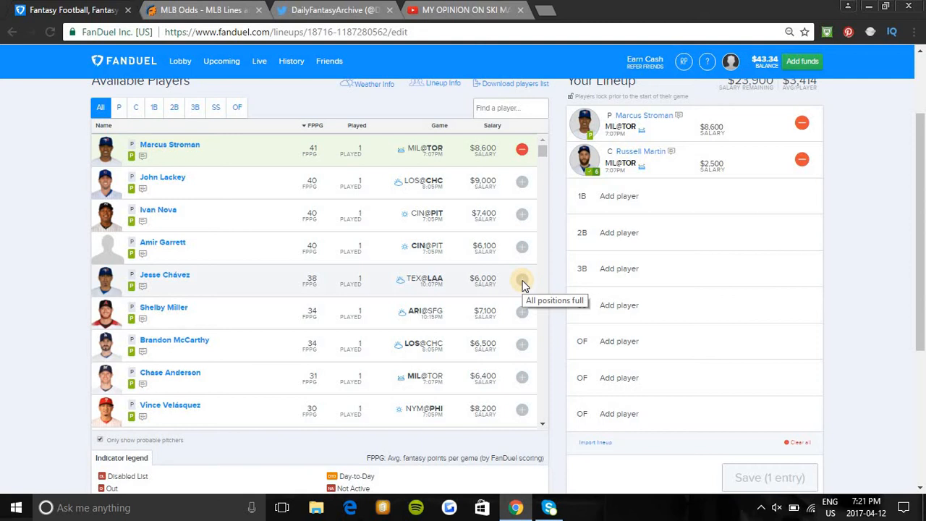
pyautogui.moveTo(683, 200)
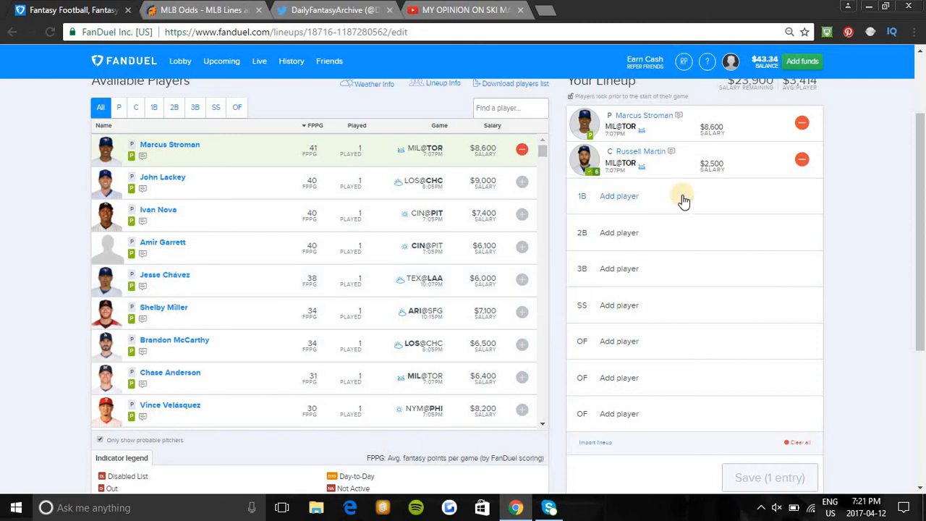
pyautogui.moveTo(834, 195)
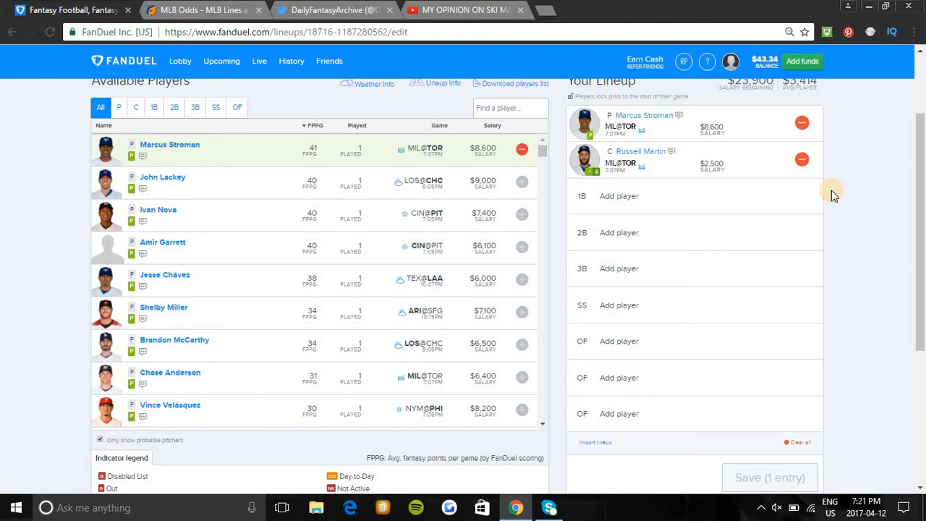
pyautogui.moveTo(548, 123)
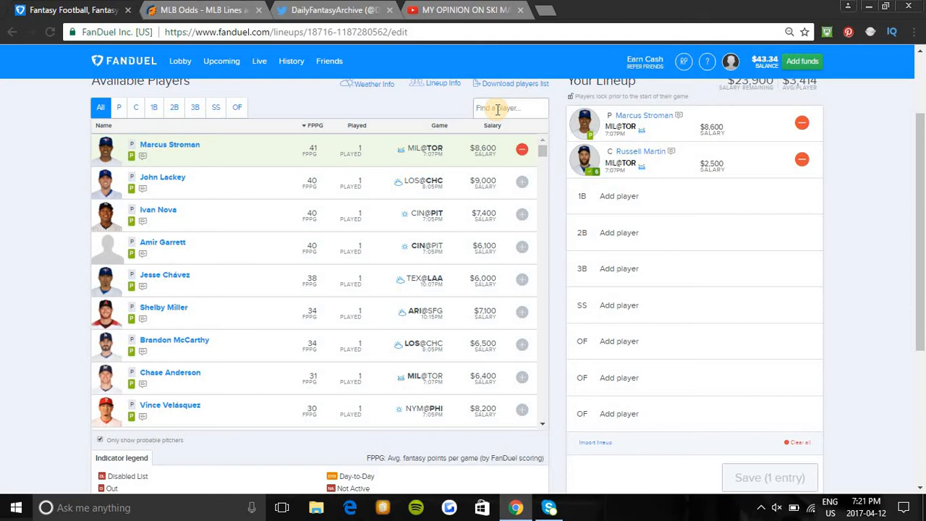
# Search 'fre' to add Freddie Freeman at first base, leaving $20,300
pyautogui.write('fred')
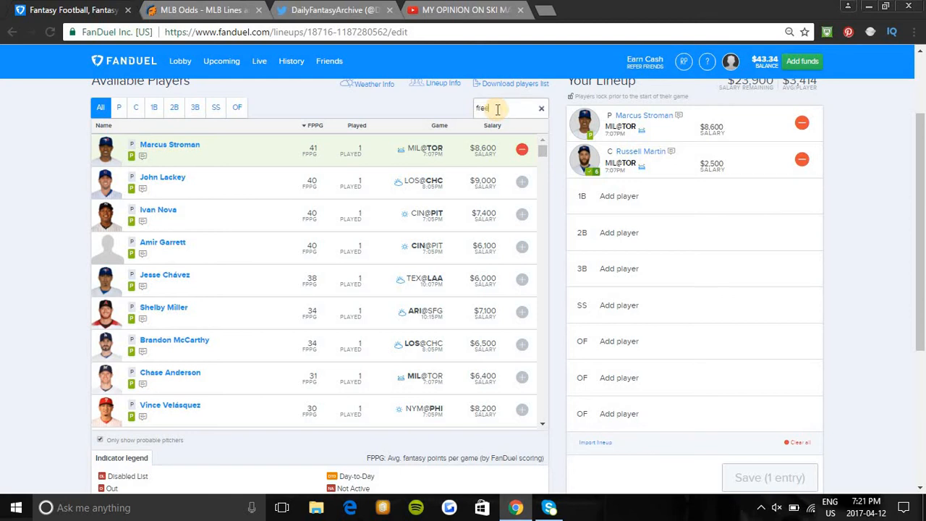
pyautogui.write('fre')
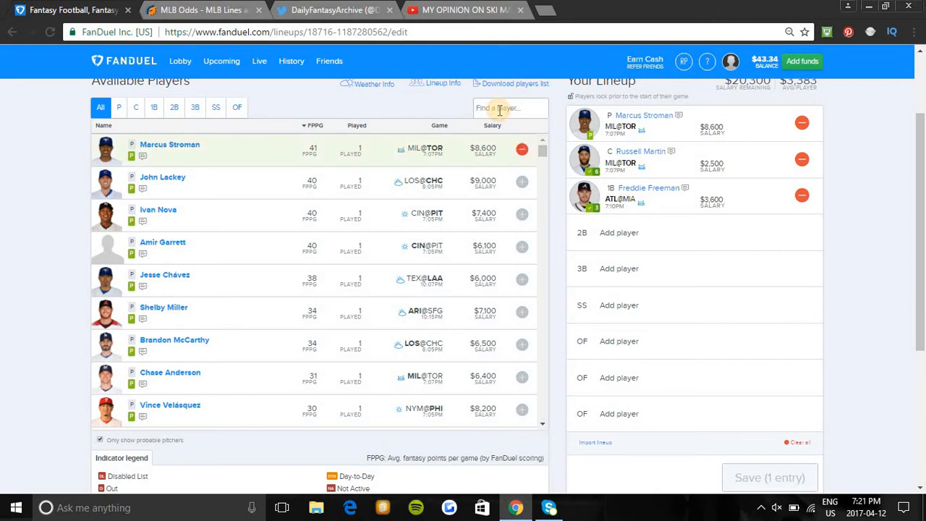
# Search 'jose' to add José Altuve at second base, leaving $16,800
pyautogui.write('jd')
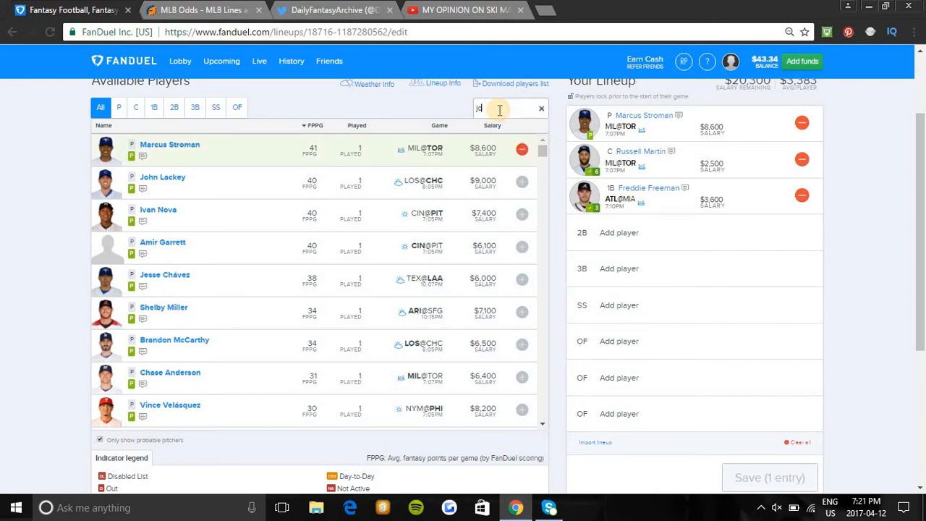
pyautogui.write('jose')
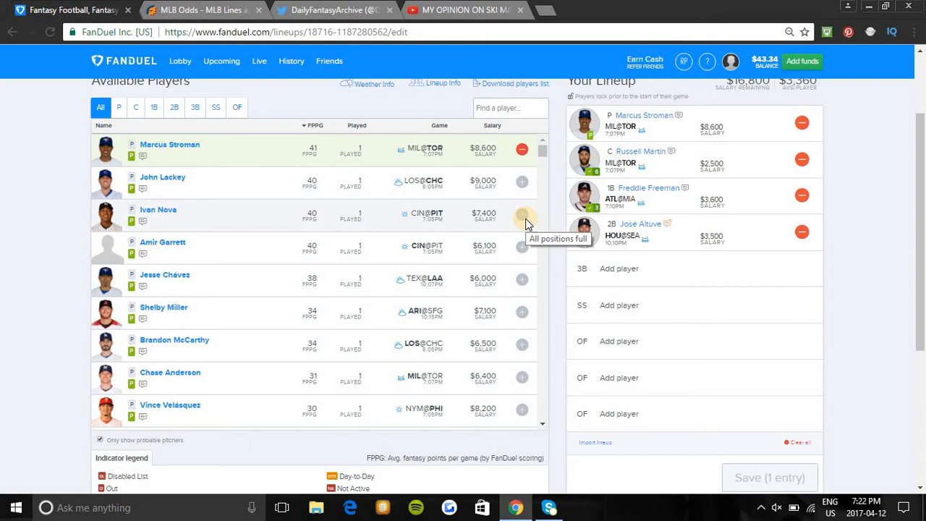
pyautogui.moveTo(674, 233)
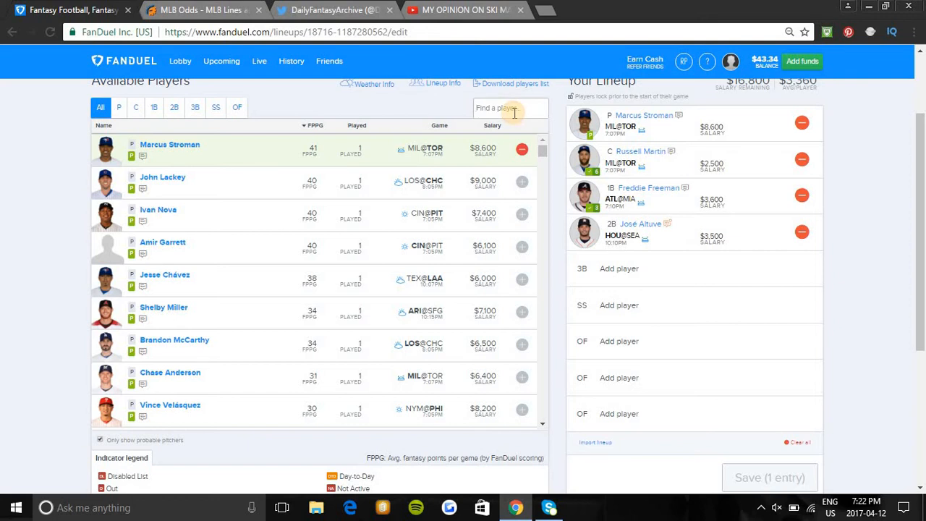
# Search 'mik' and add Mike Moustakas at third base, leaving $14,100
pyautogui.write('n')
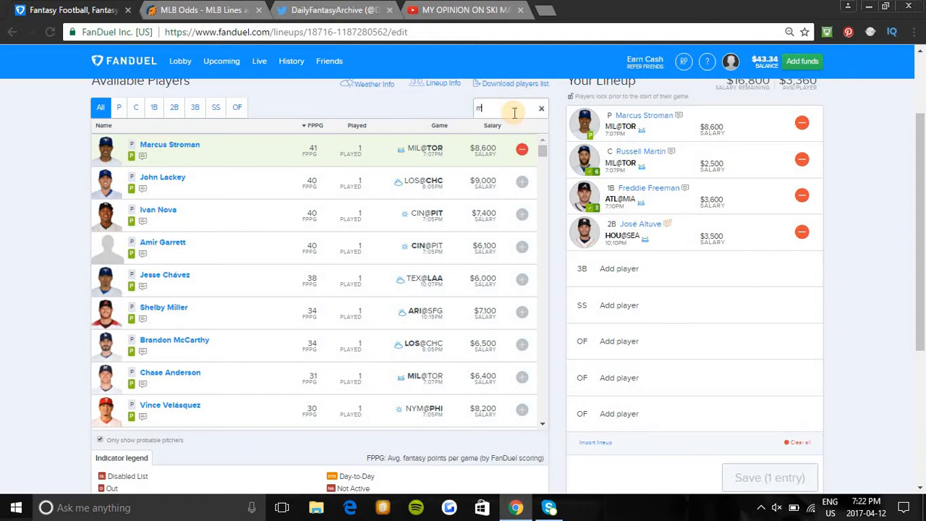
pyautogui.write('ik')
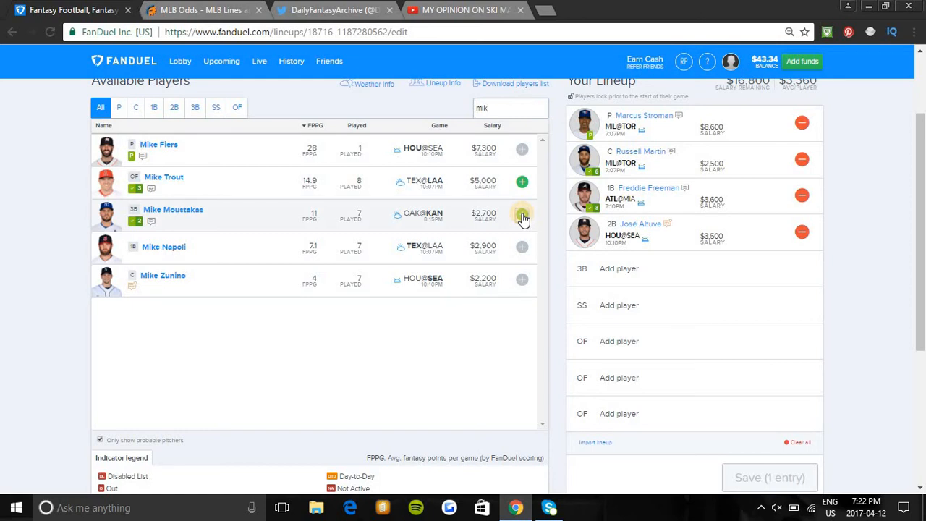
pyautogui.click(522, 216)
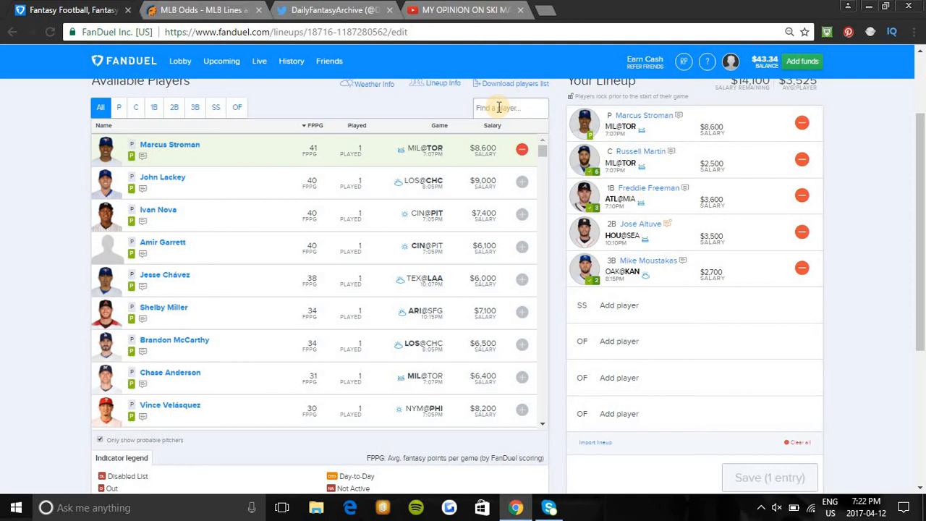
# Search 'bog' and add Xander Bogaerts at shortstop, leaving $10,800
pyautogui.write('bog')
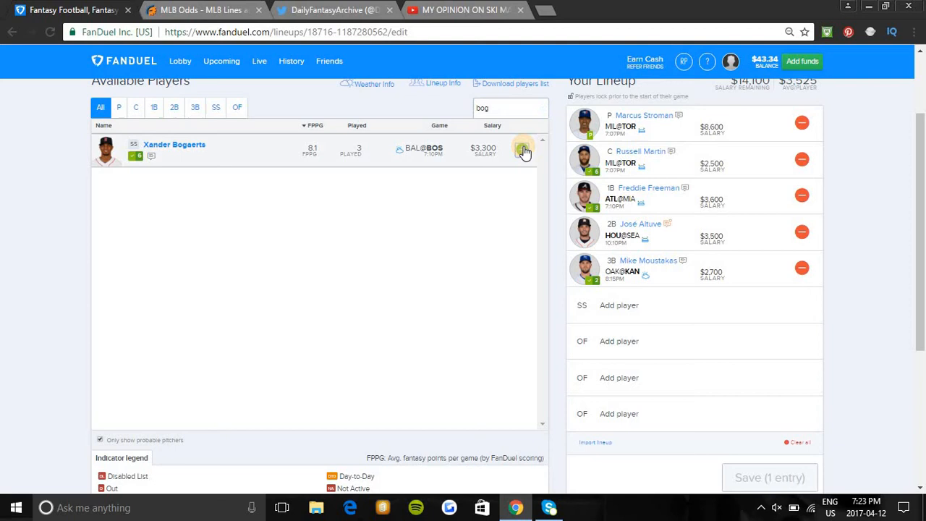
pyautogui.click(525, 150)
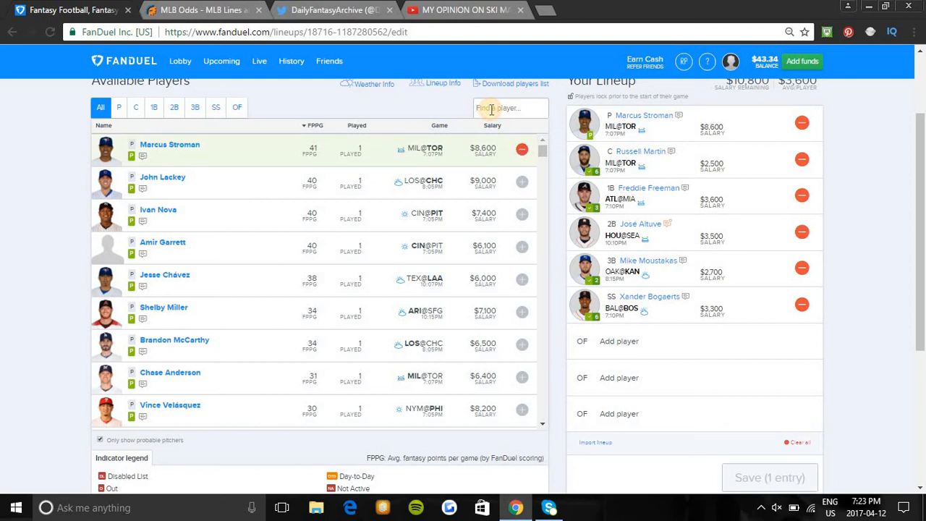
# Search 'mar' and add Starling Marte to the first outfield slot, leaving $7,100
pyautogui.write('m')
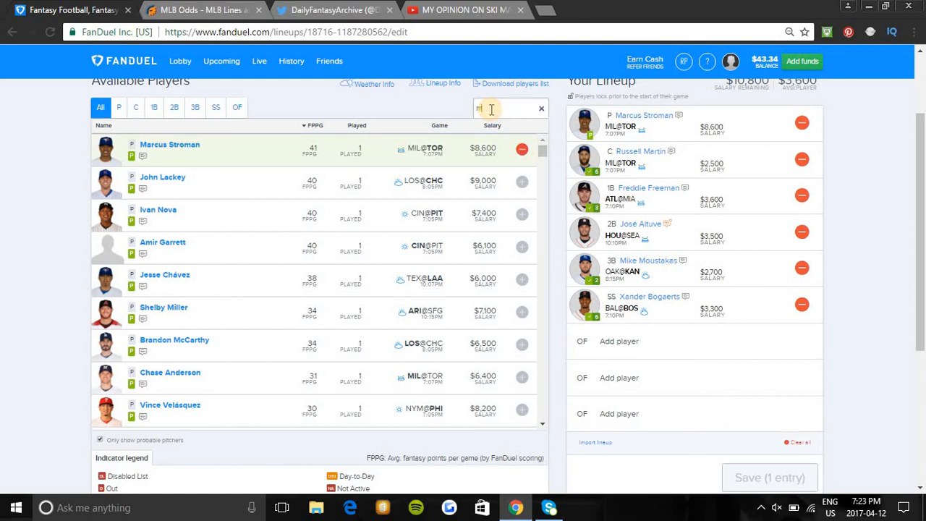
pyautogui.write('mar')
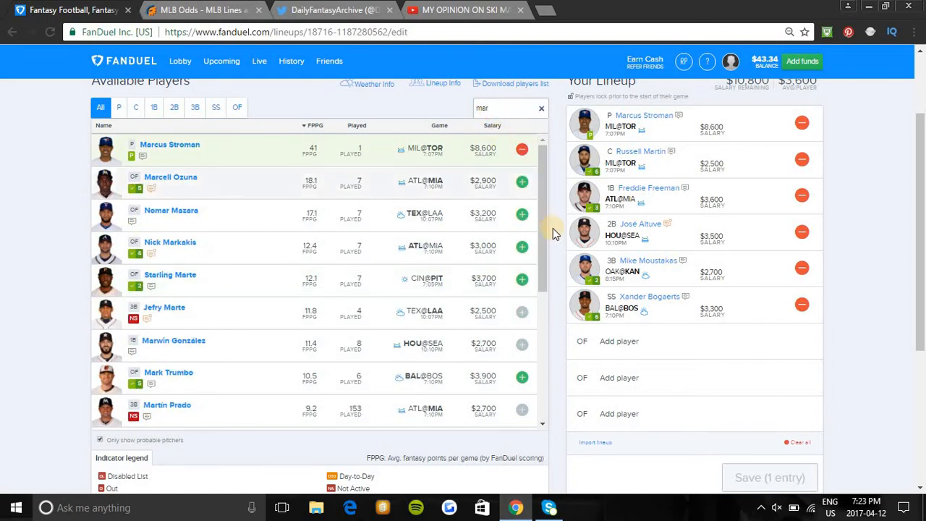
pyautogui.moveTo(522, 345)
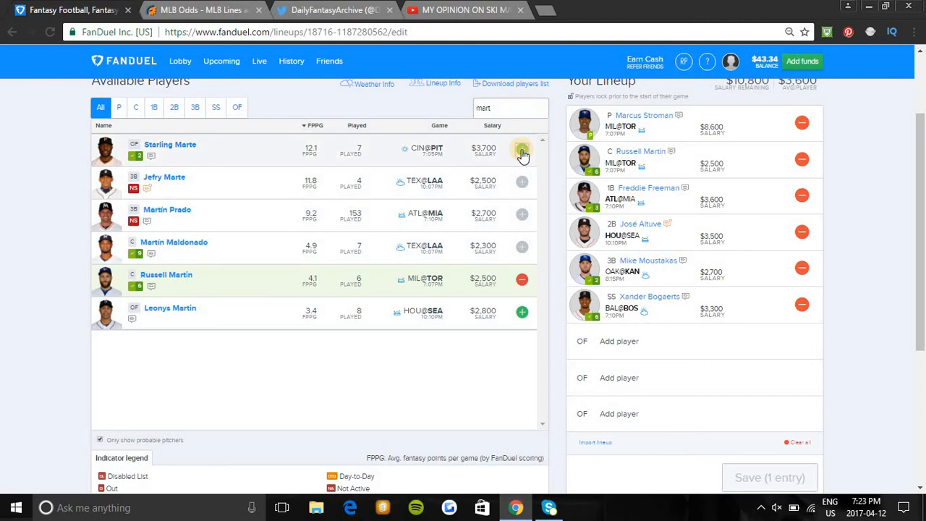
pyautogui.click(521, 150)
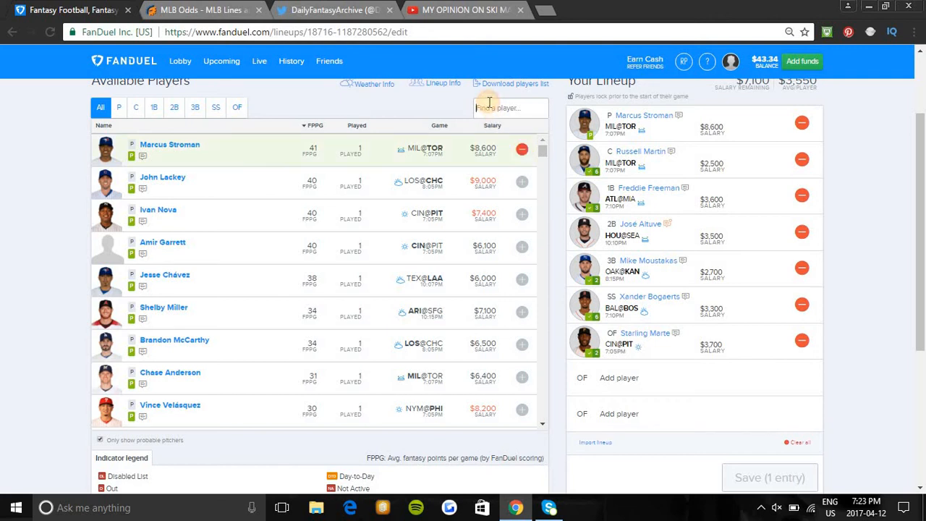
# Search 'kyl' and add Kyle Schwarber to the second outfield slot, leaving $3,600
pyautogui.write('kyl')
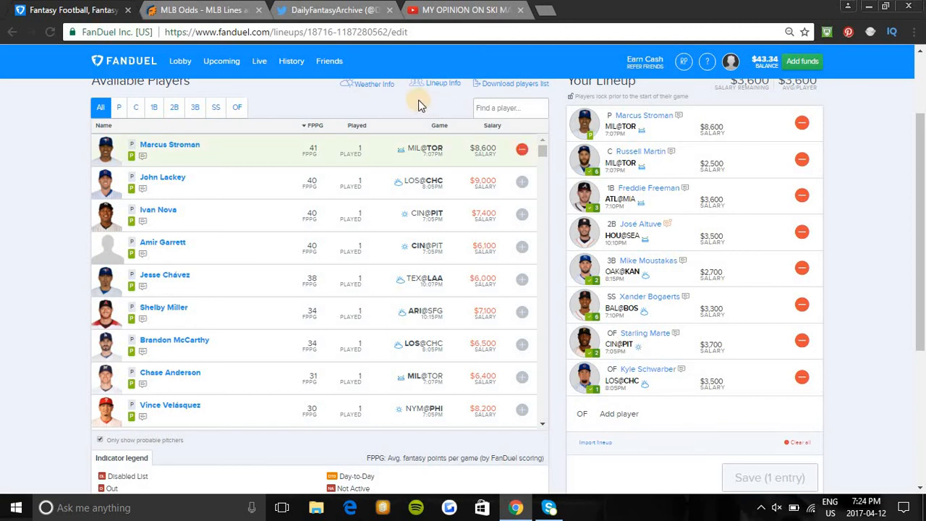
pyautogui.click(510, 108)
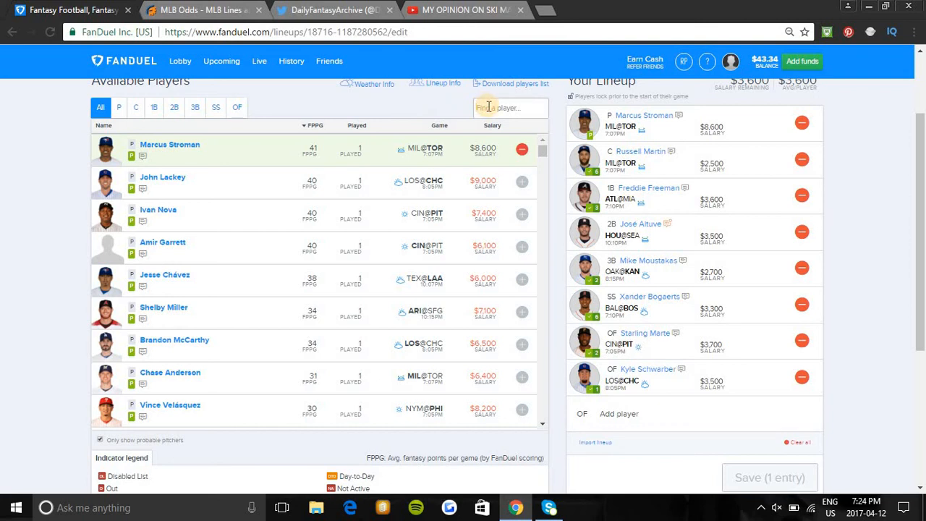
# Search 'sta' and add Giancarlo Stanton to the last outfield slot, leaving $0
pyautogui.write('st')
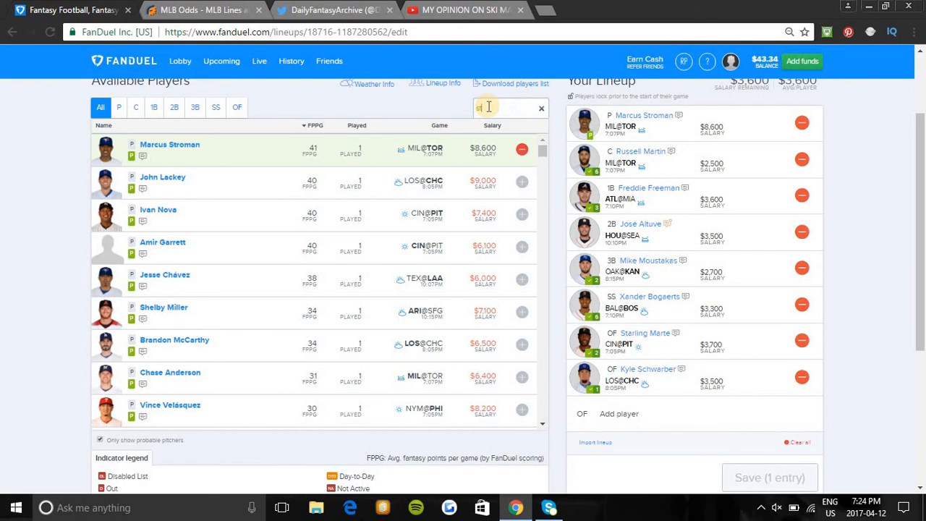
pyautogui.write('sta')
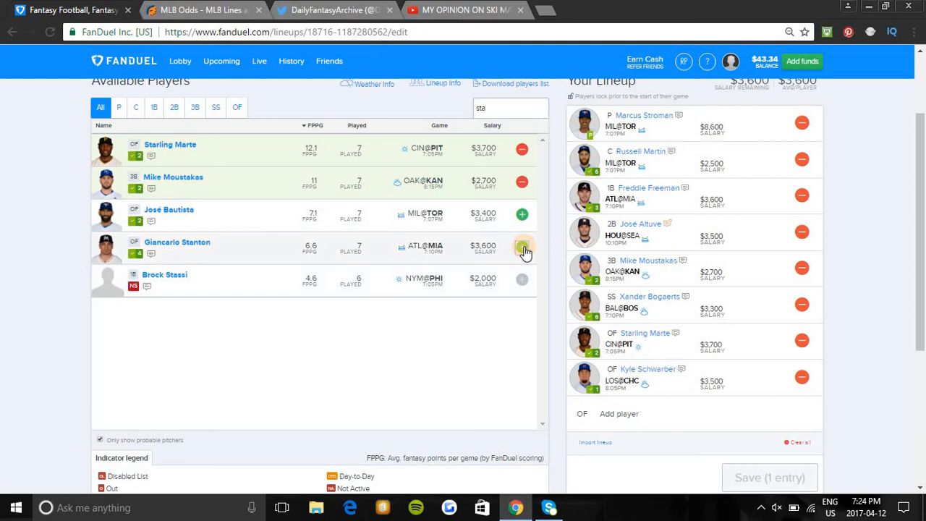
pyautogui.click(522, 250)
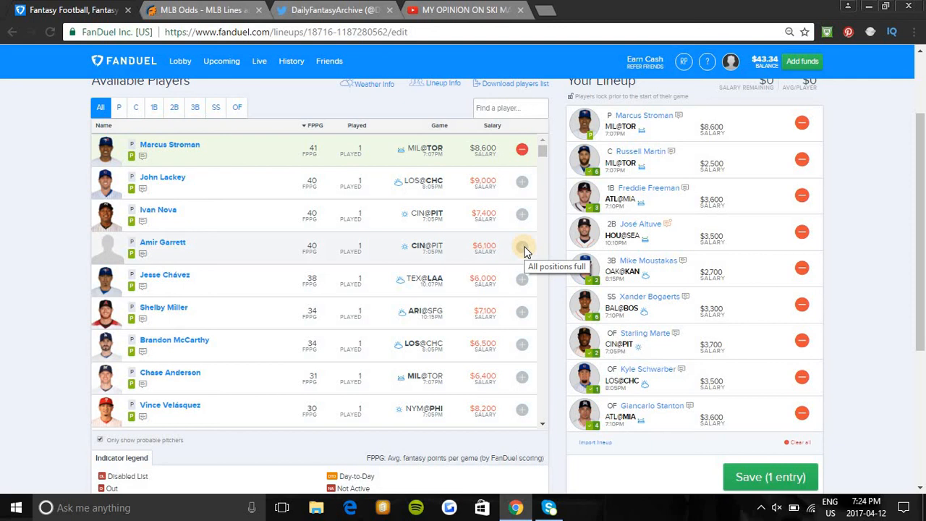
pyautogui.moveTo(872, 203)
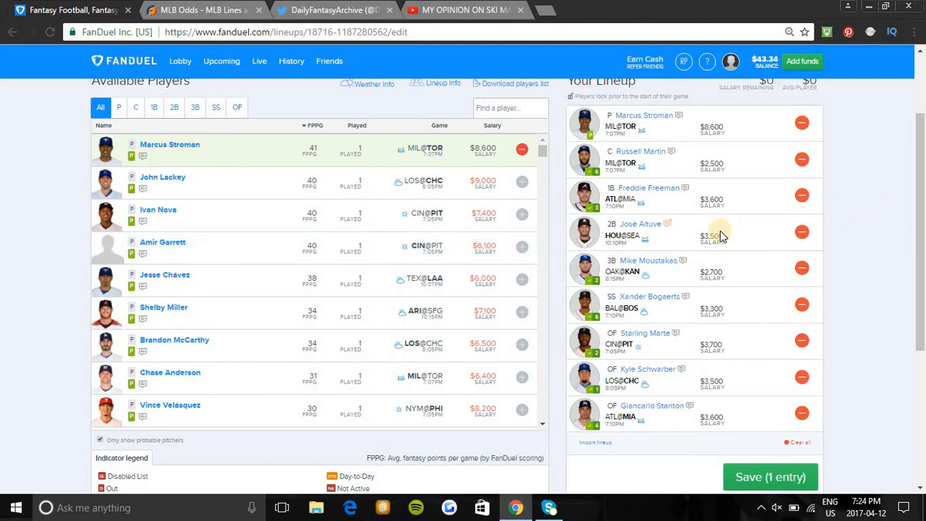
pyautogui.moveTo(699, 251)
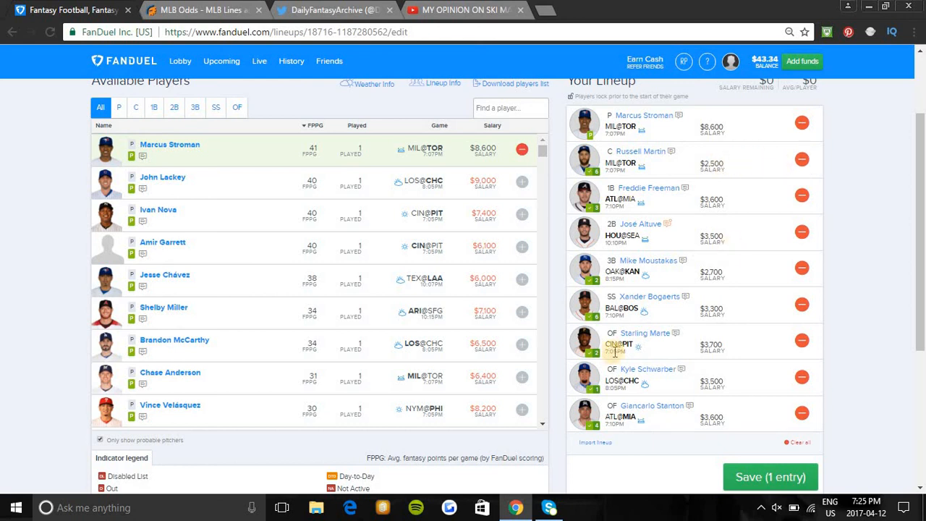
pyautogui.moveTo(635, 318)
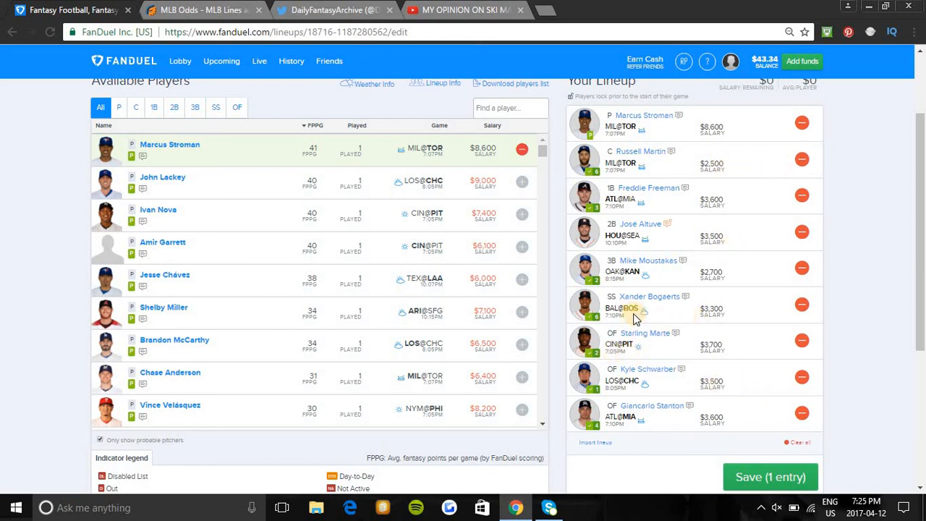
pyautogui.moveTo(658, 341)
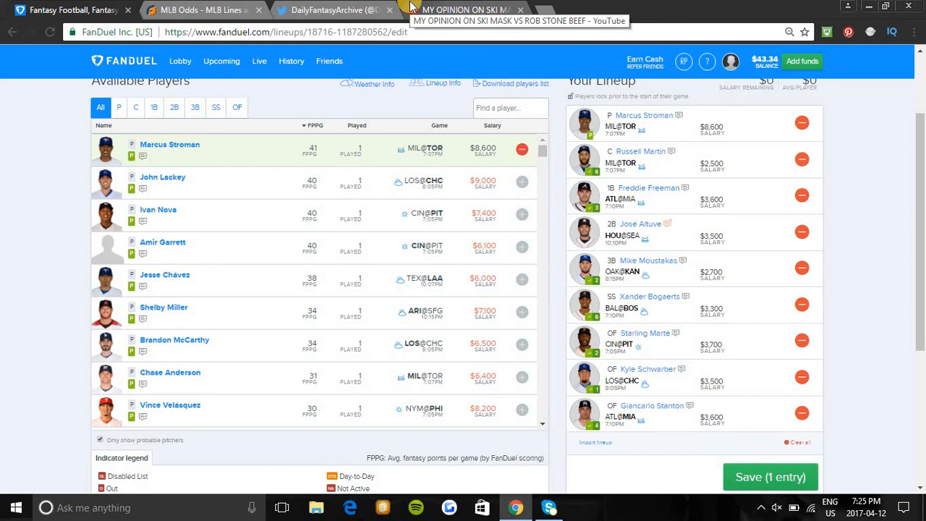
# Check the YouTube video's Subscribed button, then return to the DailyFantasyArchive Twitter profile
pyautogui.click(348, 11)
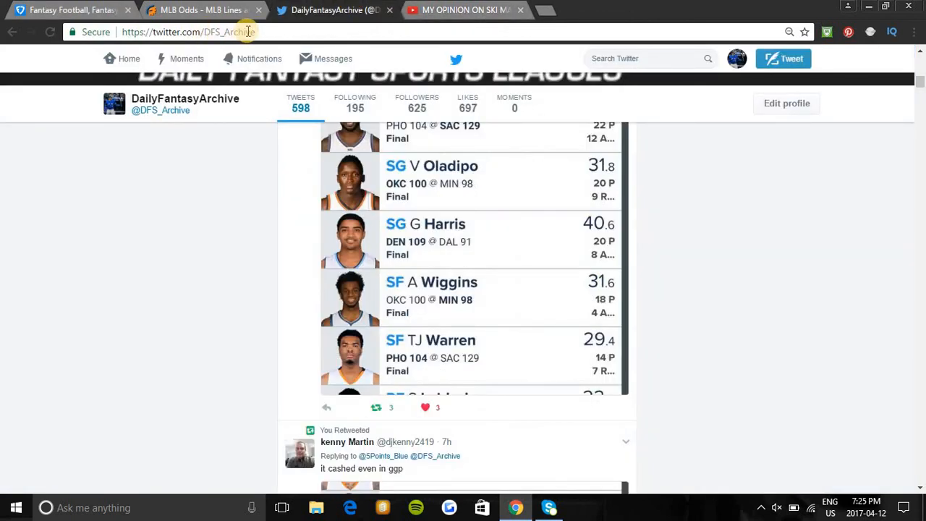
pyautogui.click(474, 10)
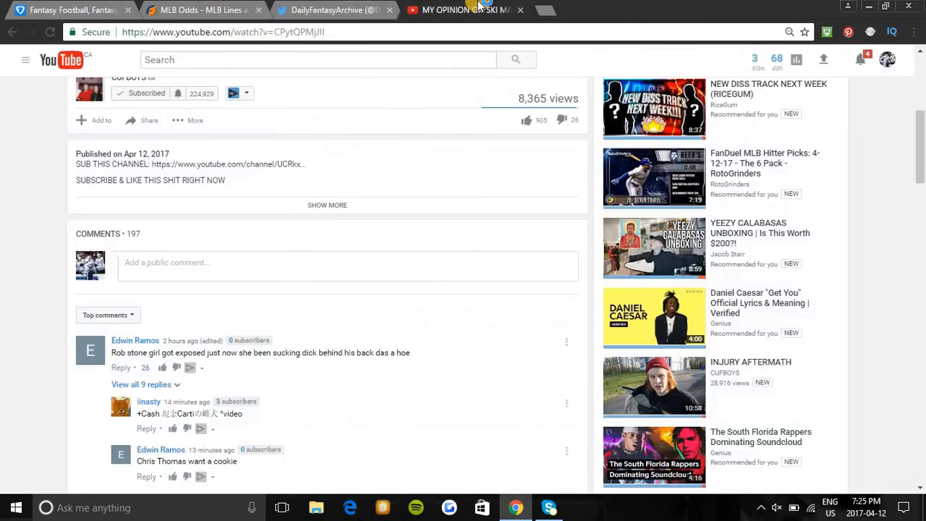
pyautogui.click(152, 93)
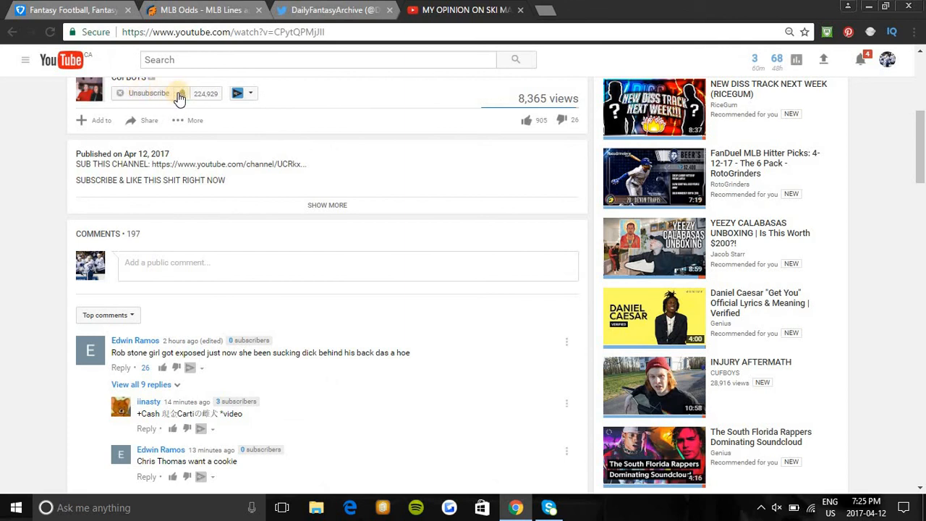
pyautogui.click(148, 92)
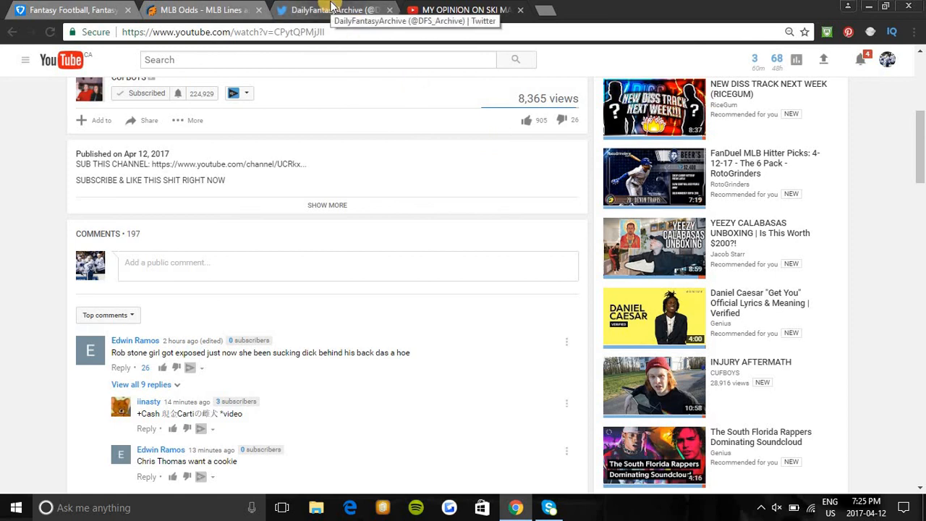
pyautogui.click(333, 11)
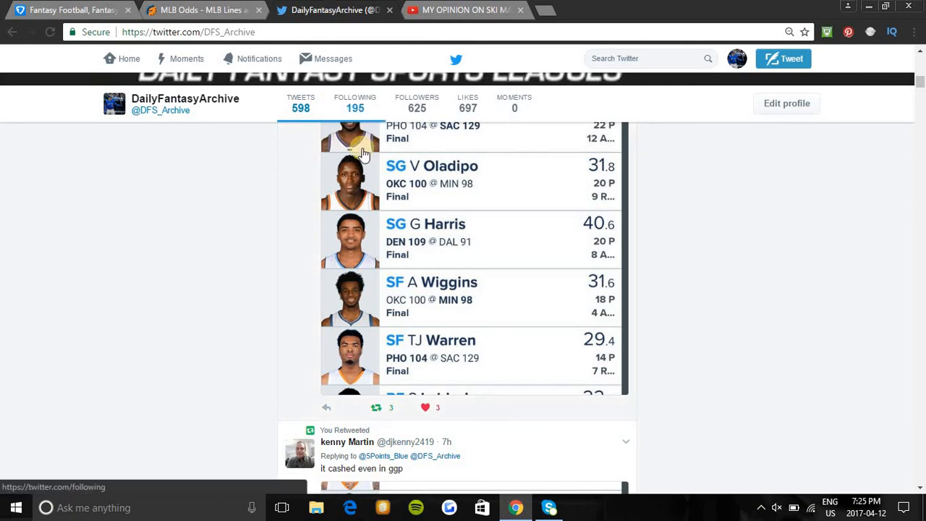
# Scroll the DailyFantasyArchive feed, check RotoGrinders MLB odds, then return to the FanDuel lineup
pyautogui.scroll(3)
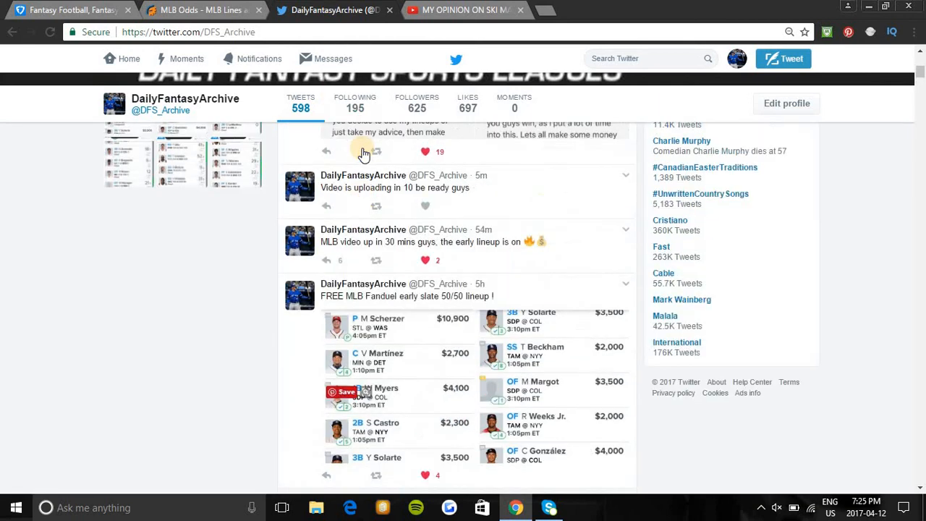
pyautogui.scroll(-3)
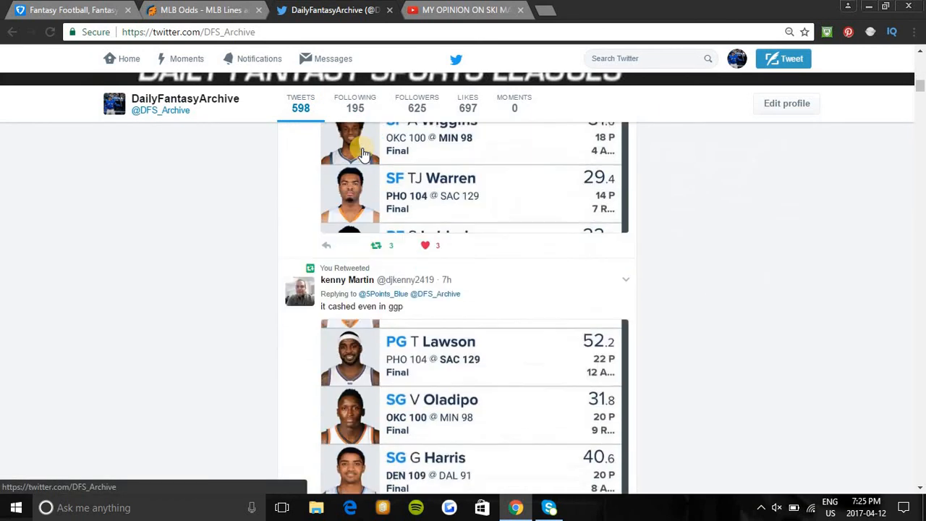
pyautogui.scroll(3)
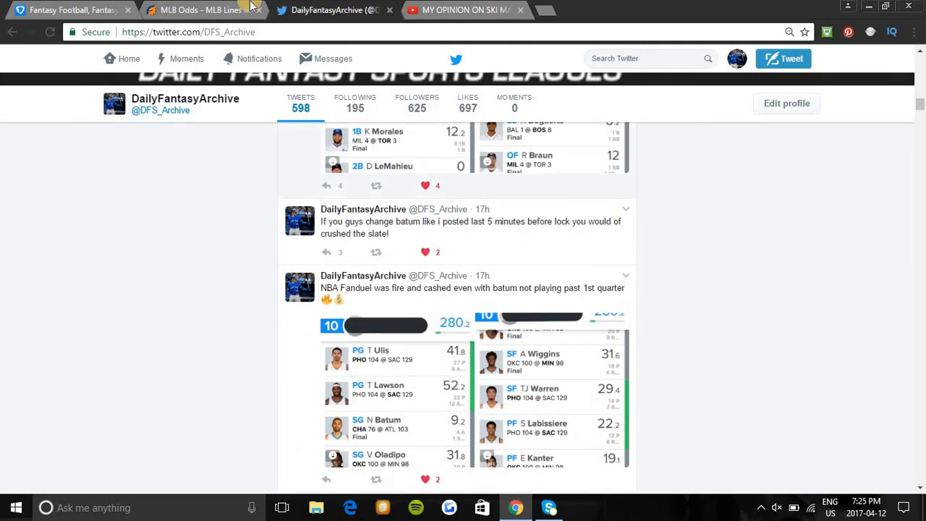
pyautogui.click(203, 10)
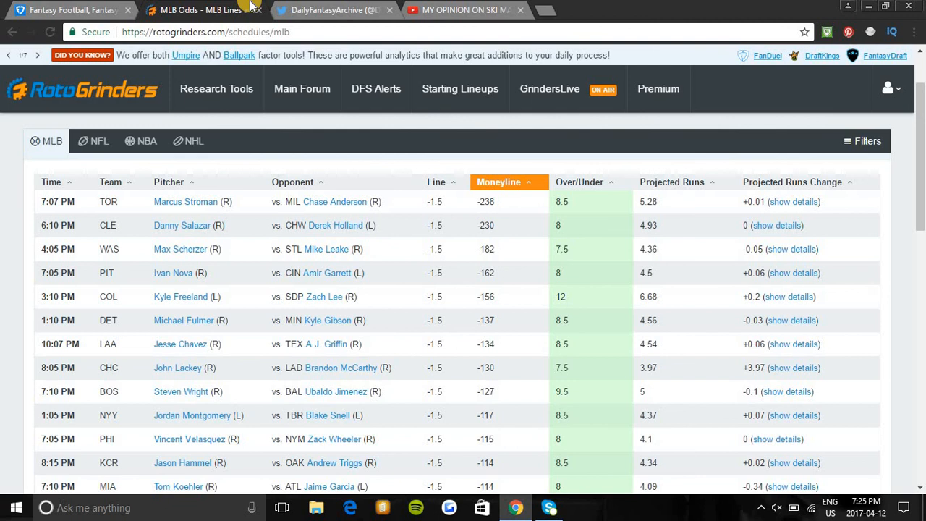
pyautogui.click(65, 10)
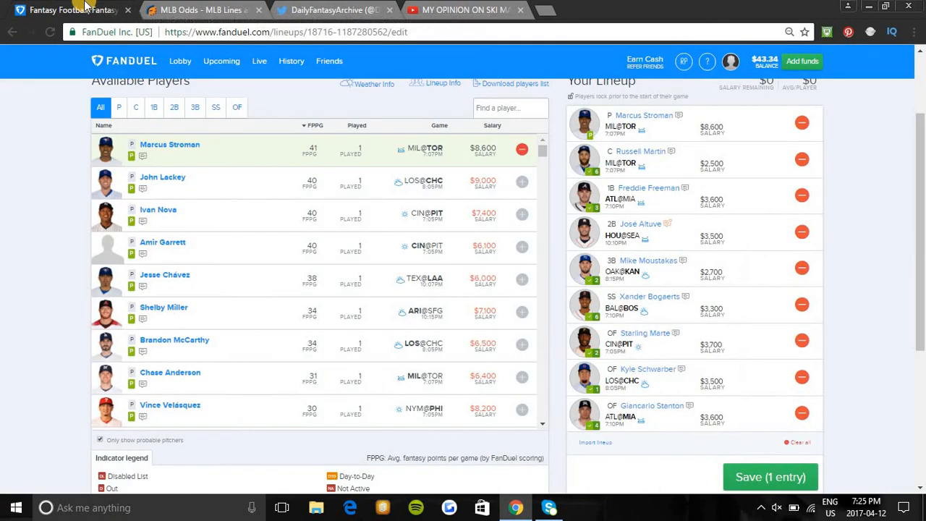